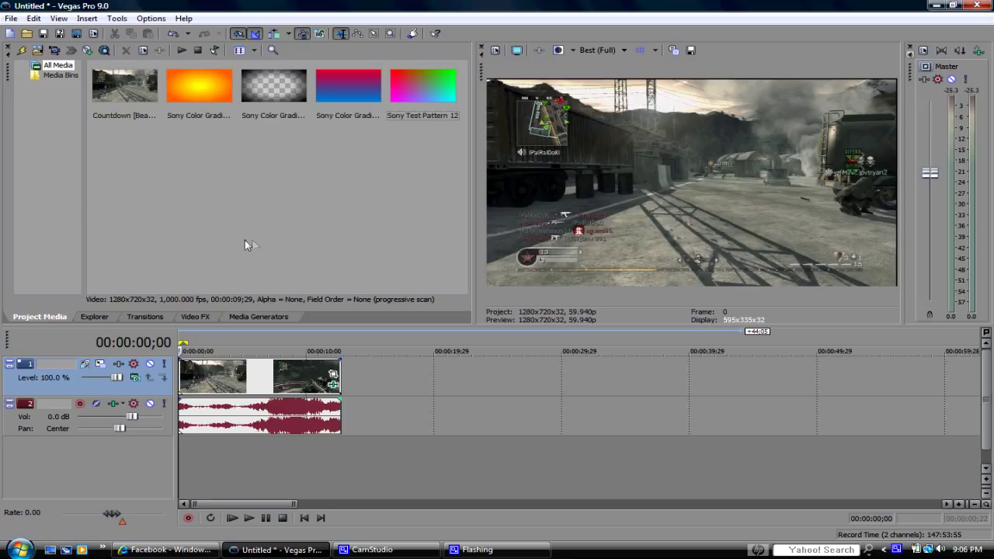
mouse_move(233, 245)
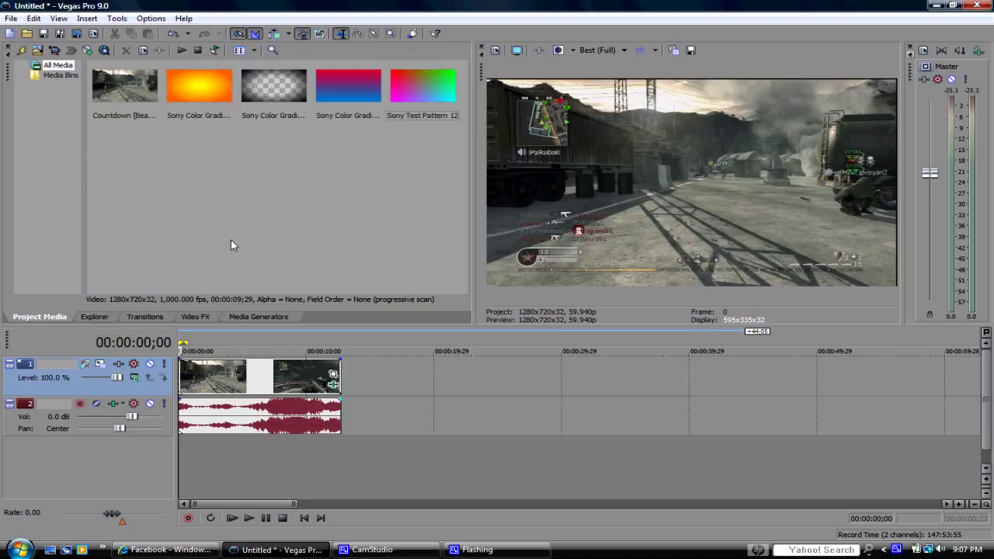
mouse_move(382, 379)
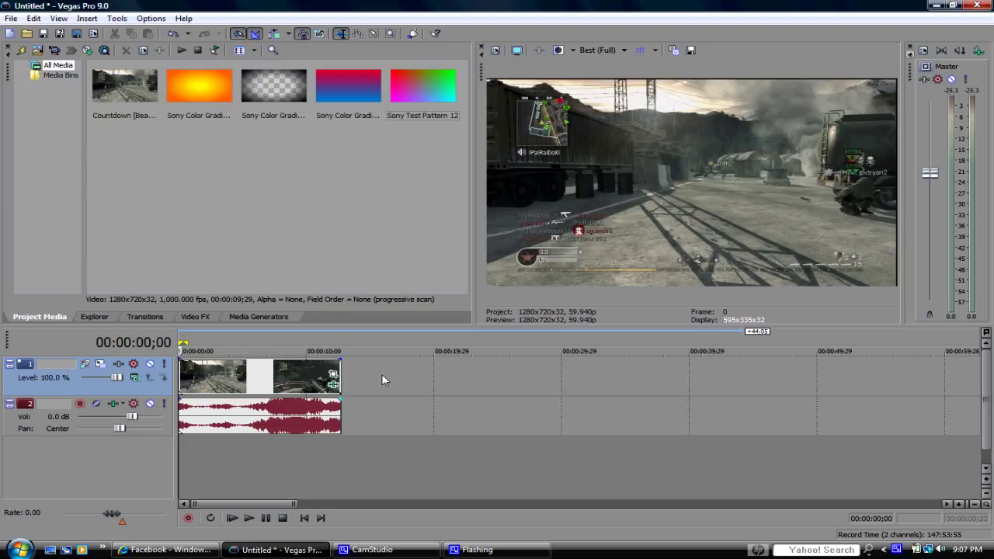
mouse_move(367, 379)
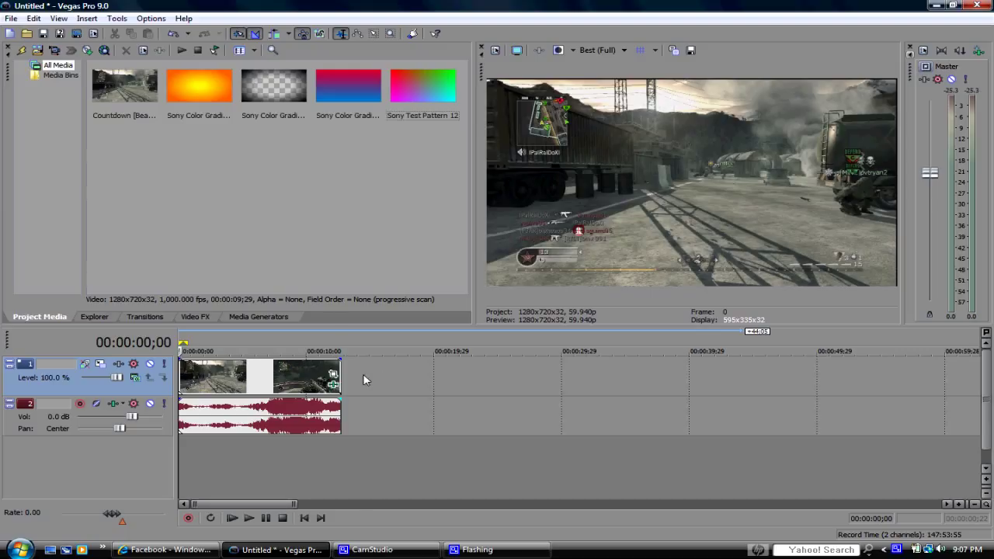
mouse_move(432, 229)
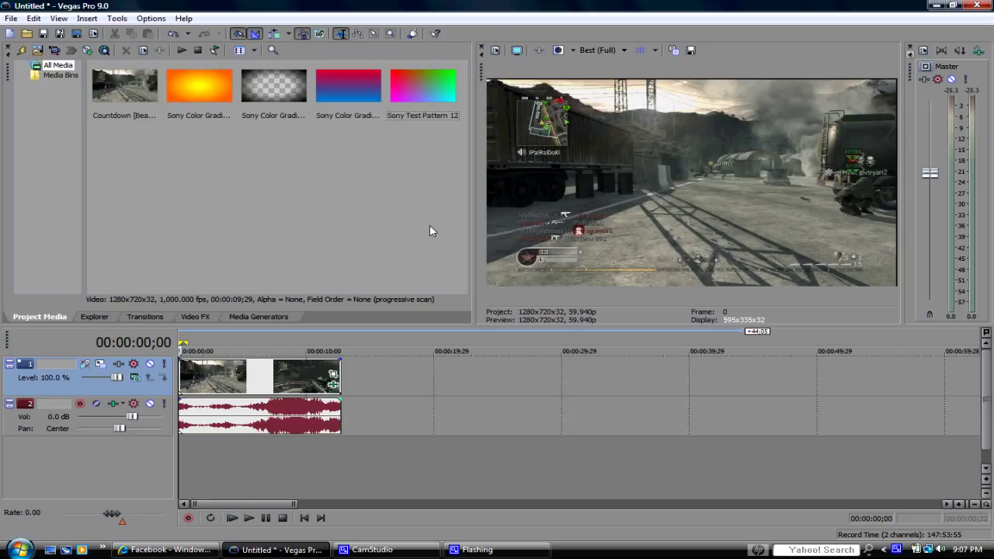
mouse_move(751, 248)
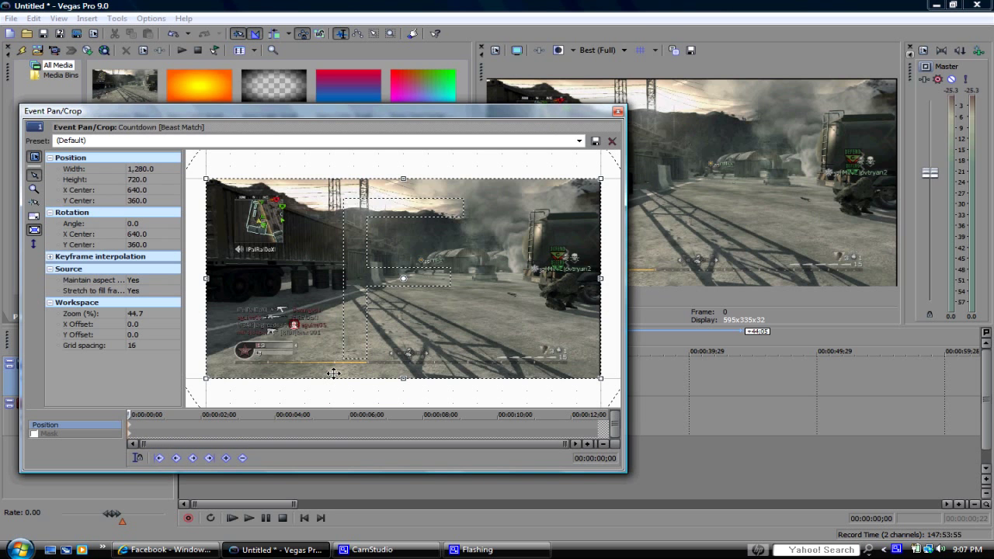
Apply an HD PVR pan/crop preset to the gameplay clip and close the pan/crop editor.
click(577, 140)
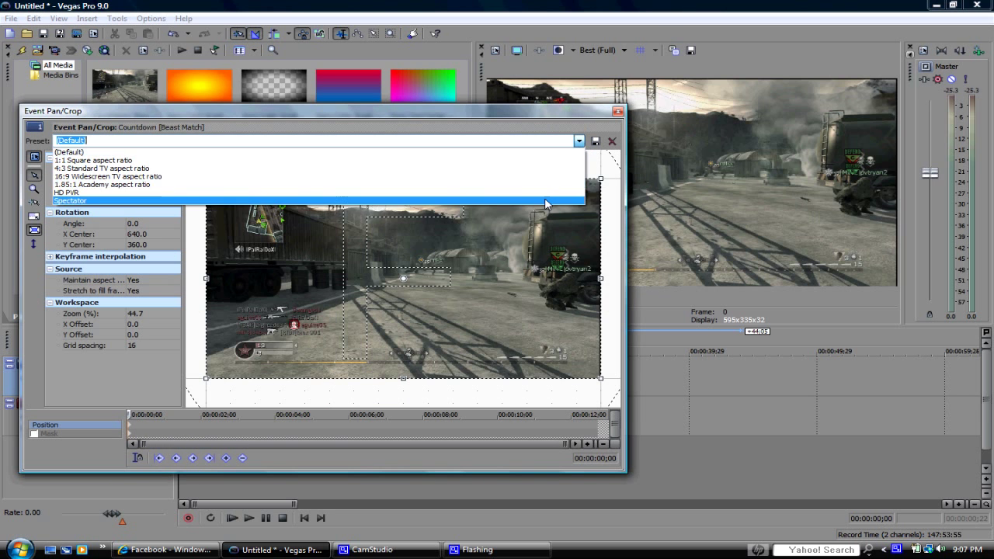
click(72, 191)
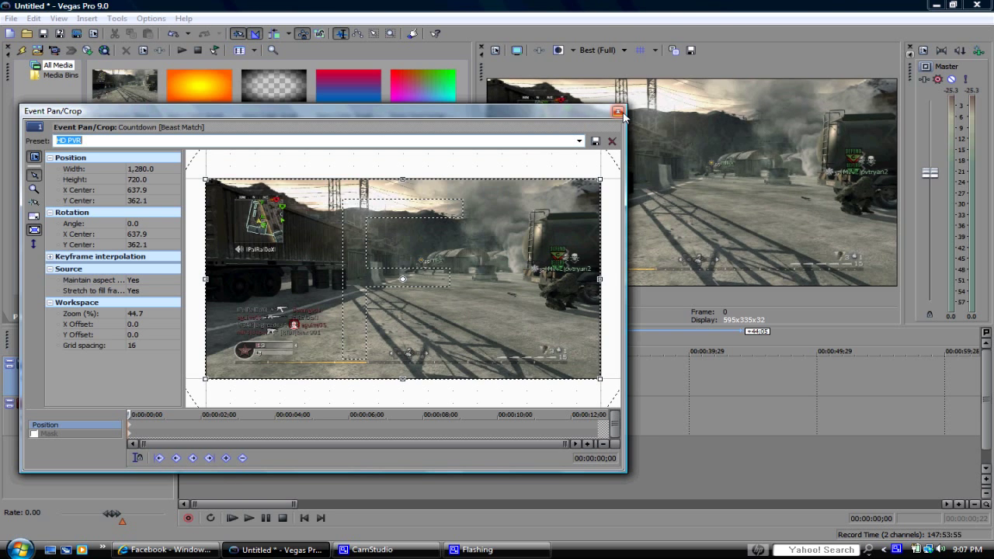
click(618, 112)
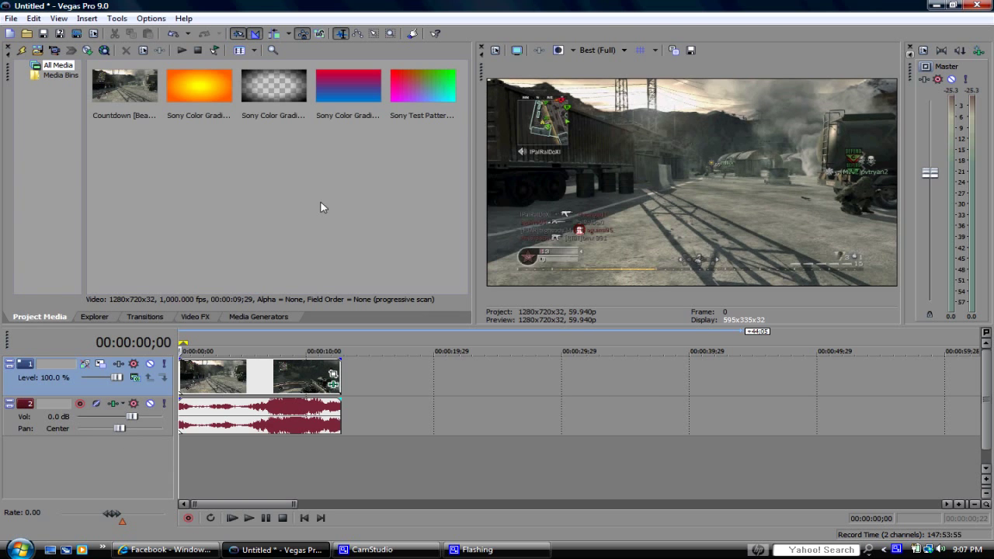
mouse_move(152, 227)
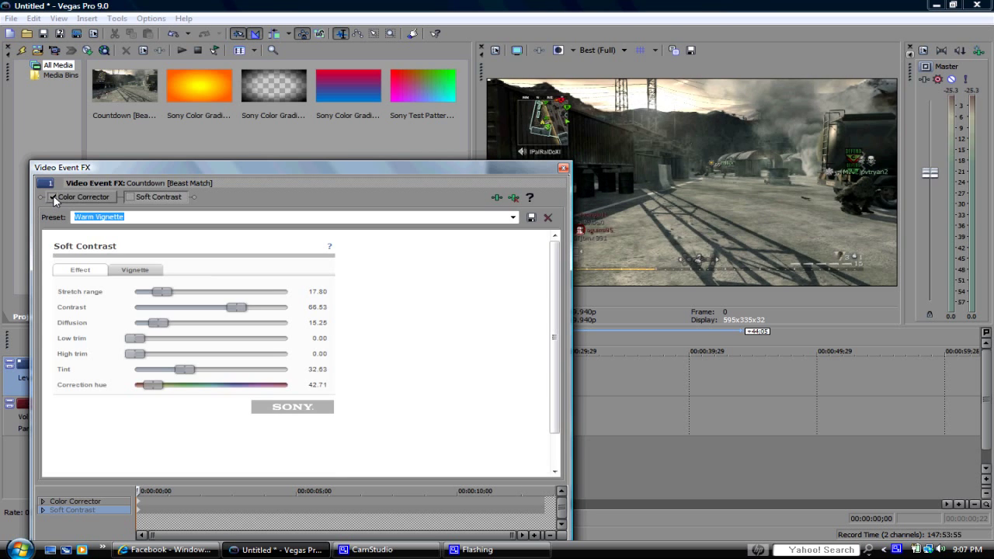
Enable the Color Corrector in the clip's effect chain and close the Video Event FX window.
click(53, 196)
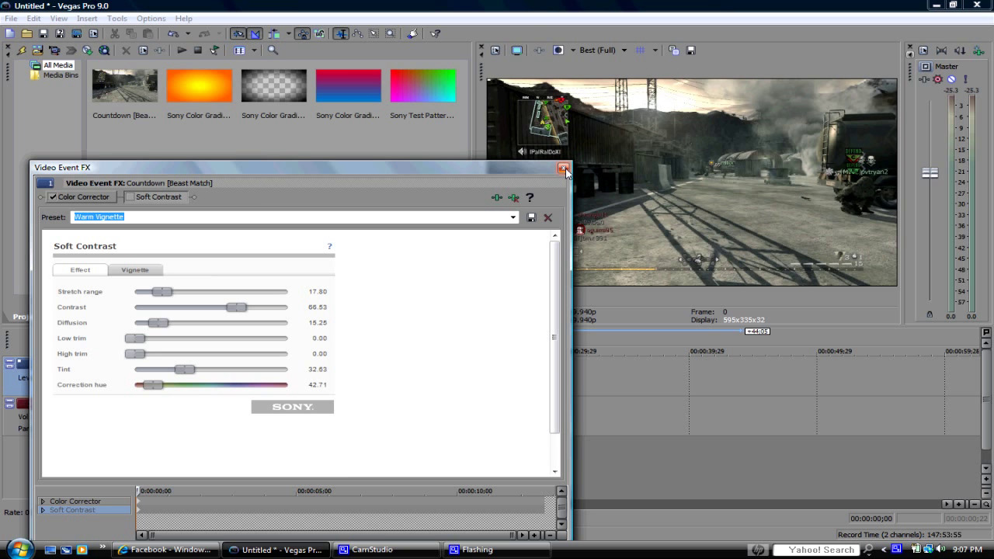
click(564, 168)
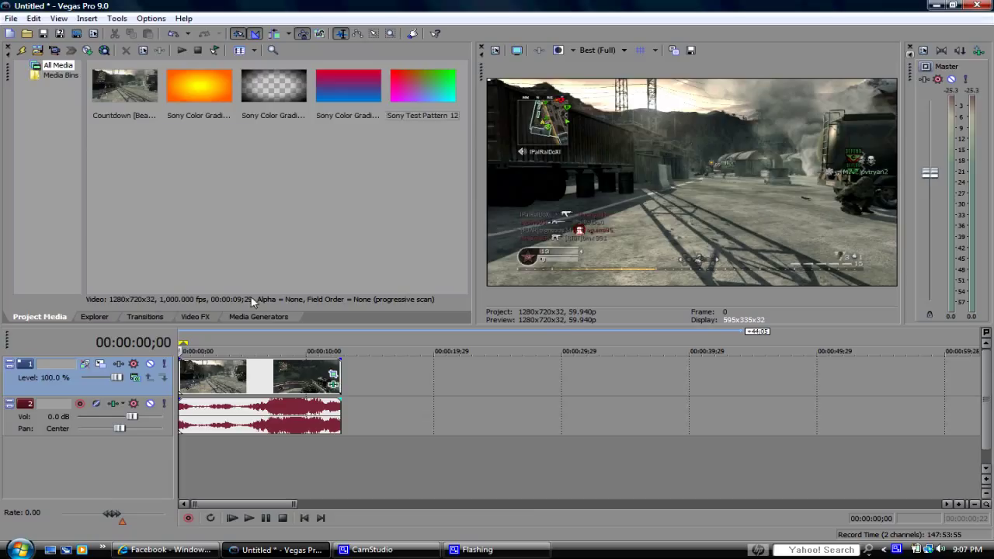
mouse_move(453, 310)
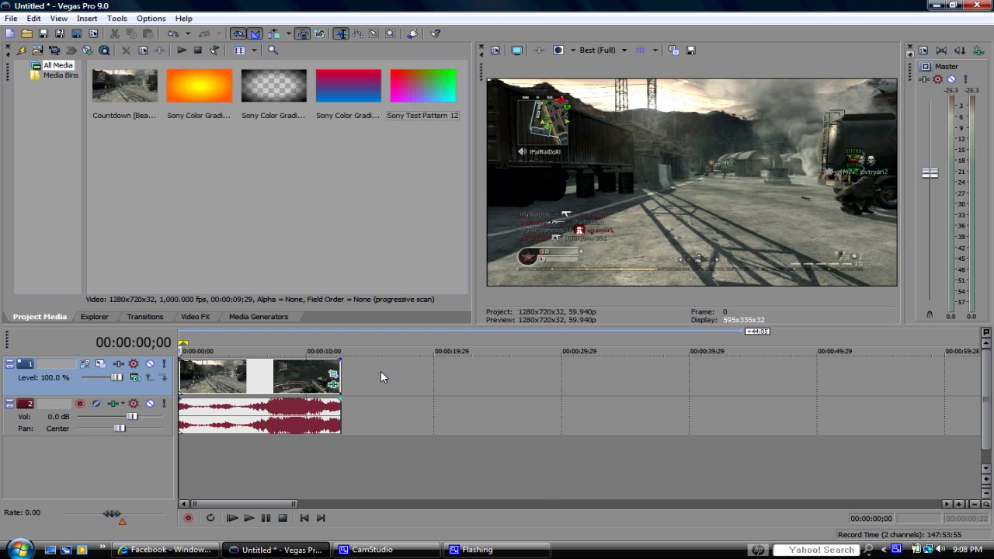
Insert a new empty video track above the clip and select the red-to-blue Sony Color Gradient media.
right_click(382, 377)
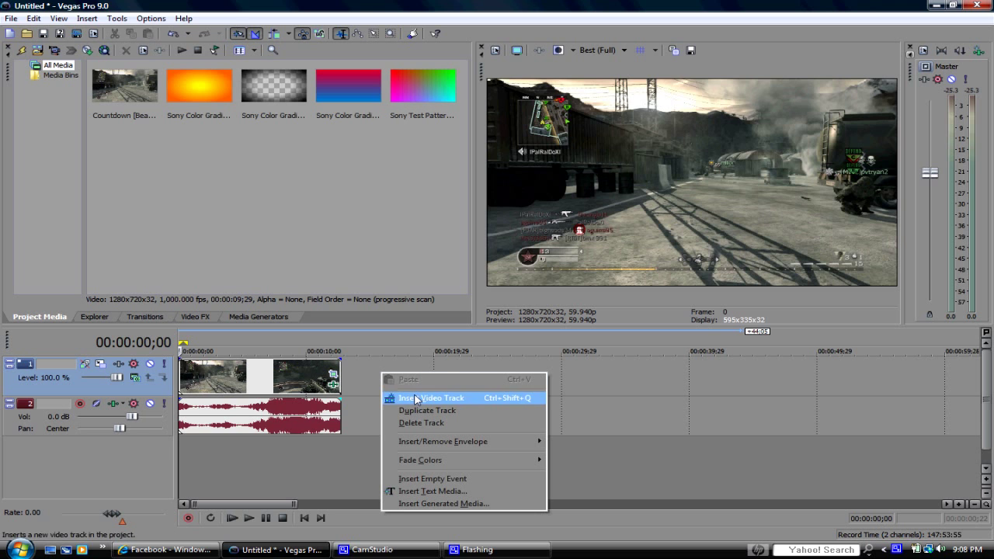
click(436, 398)
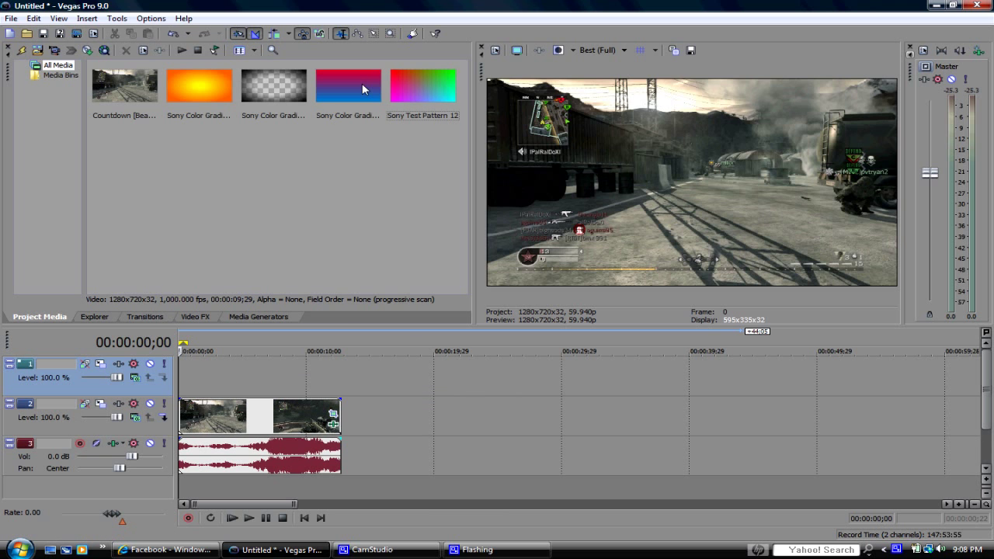
click(347, 86)
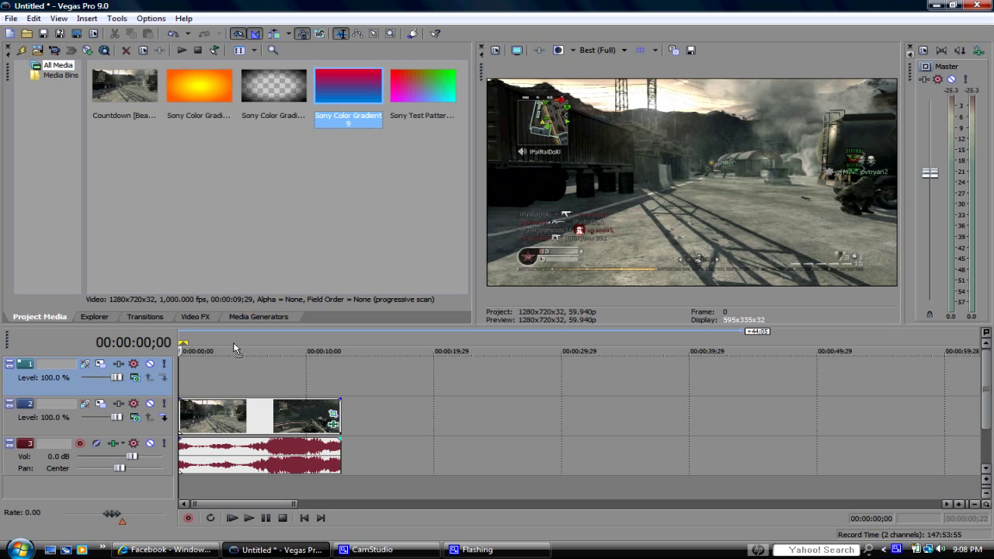
Add the red-to-blue Sony Color Gradient to the top track and close its generator settings.
double_click(348, 84)
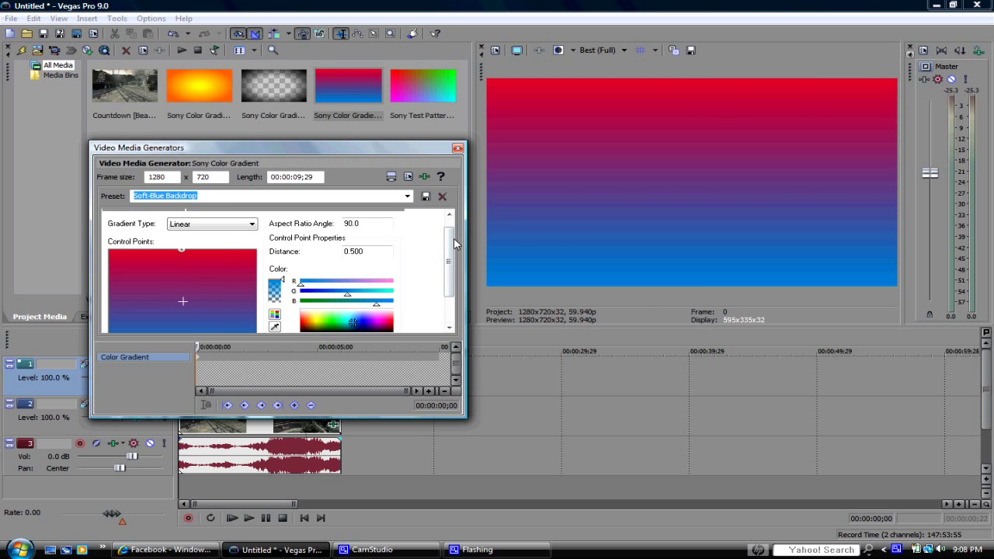
scroll(down, 3)
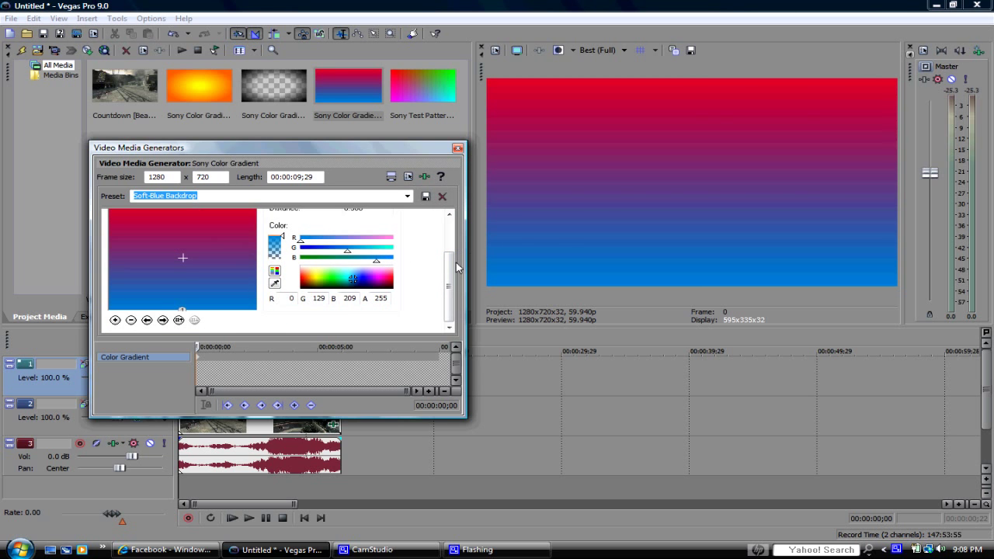
scroll(up, 3)
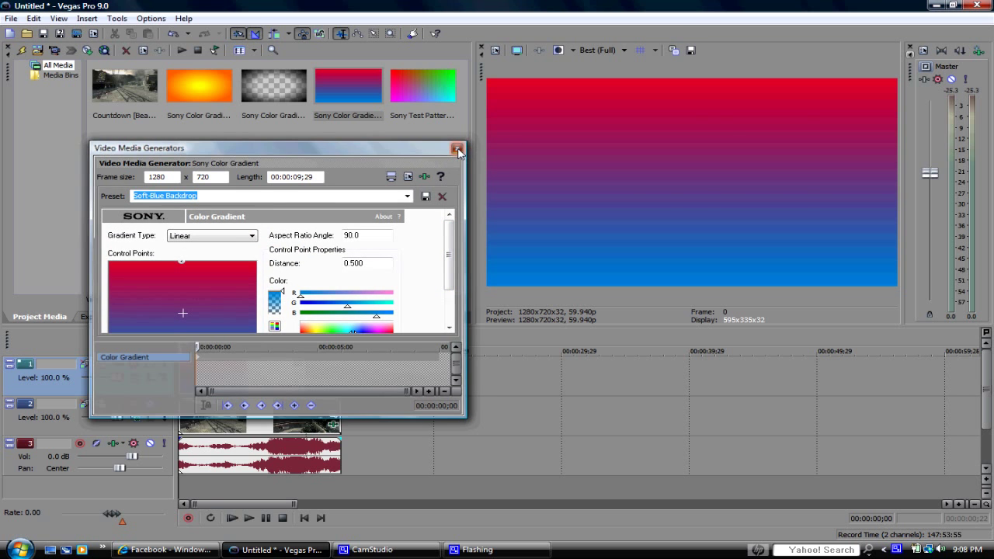
click(458, 149)
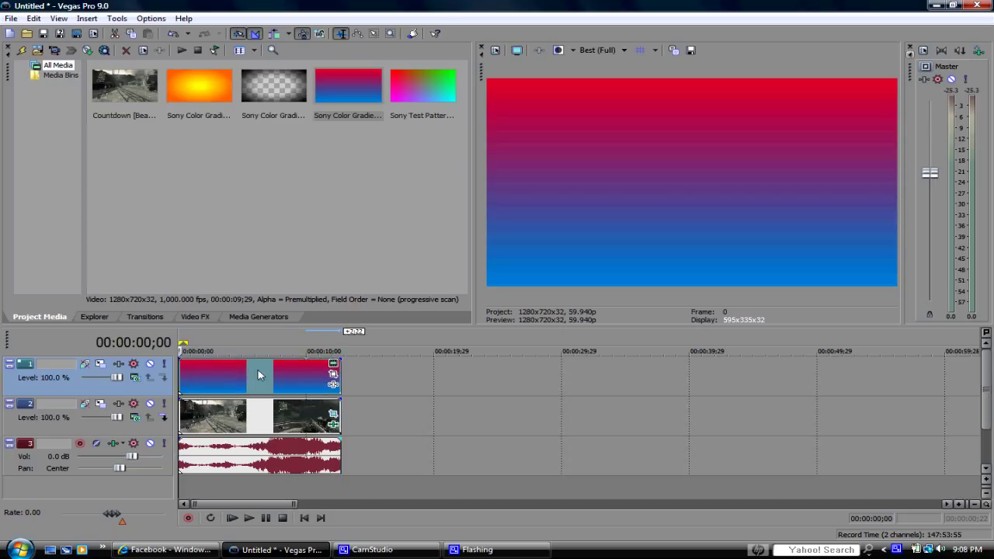
mouse_move(260, 329)
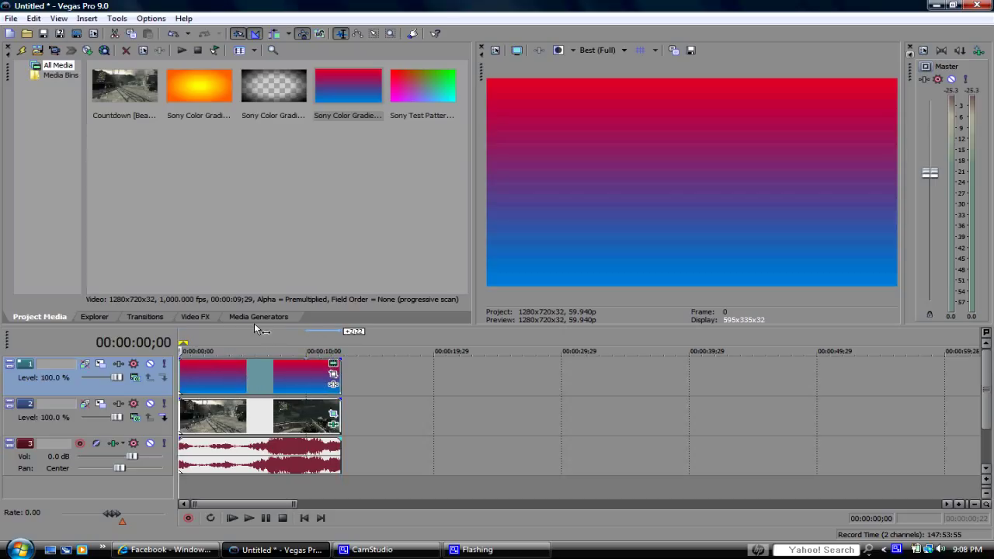
mouse_move(135, 379)
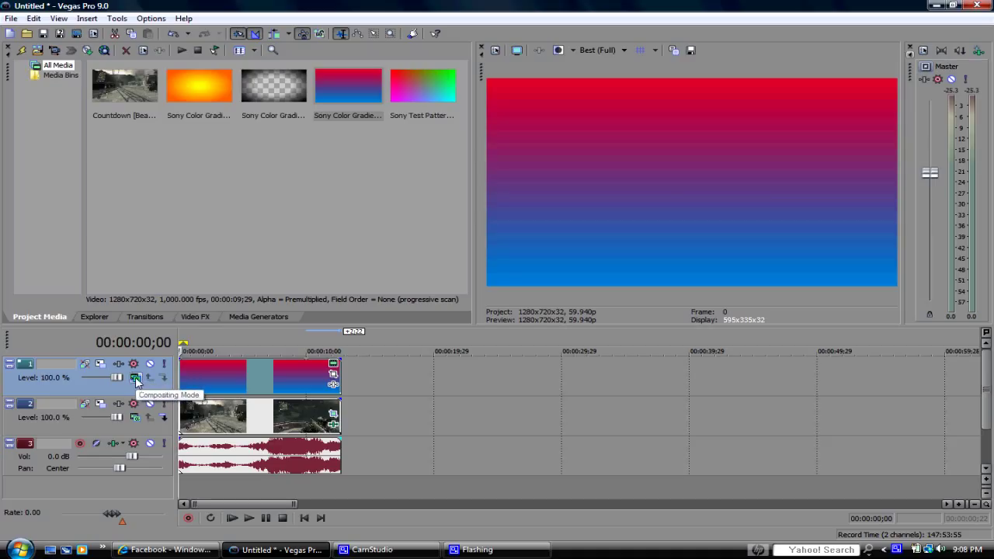
Set the gradient track's compositing mode to Overlay so it tints the gameplay.
click(136, 379)
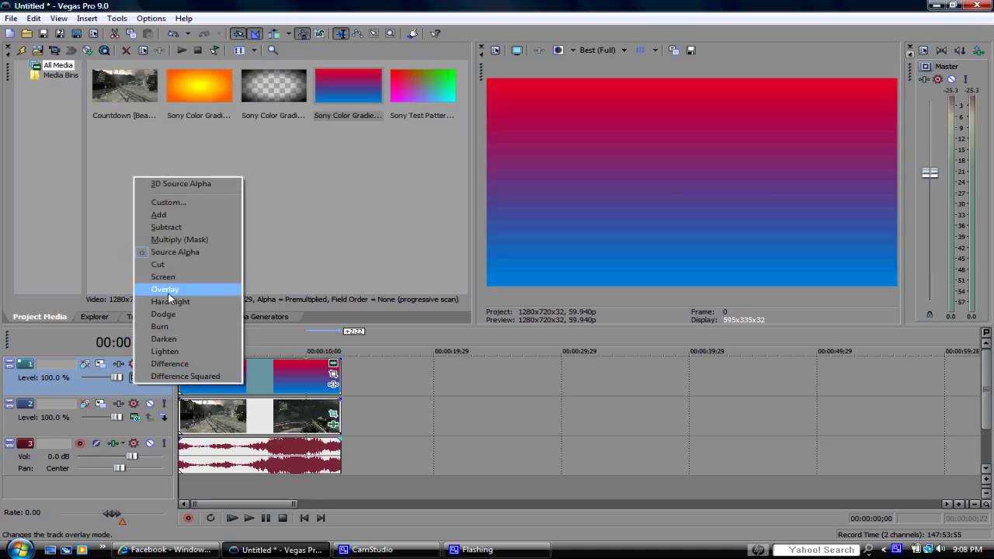
mouse_move(172, 255)
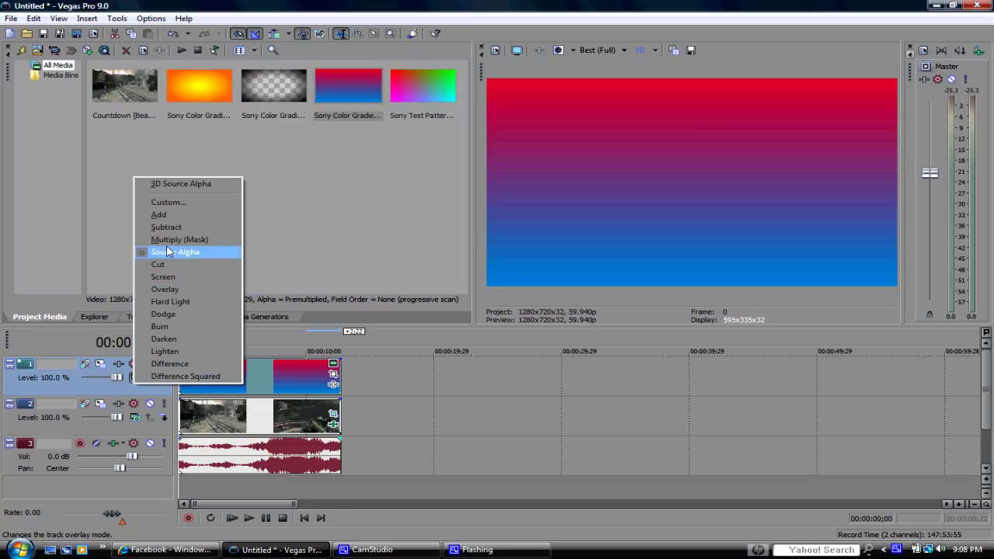
mouse_move(164, 289)
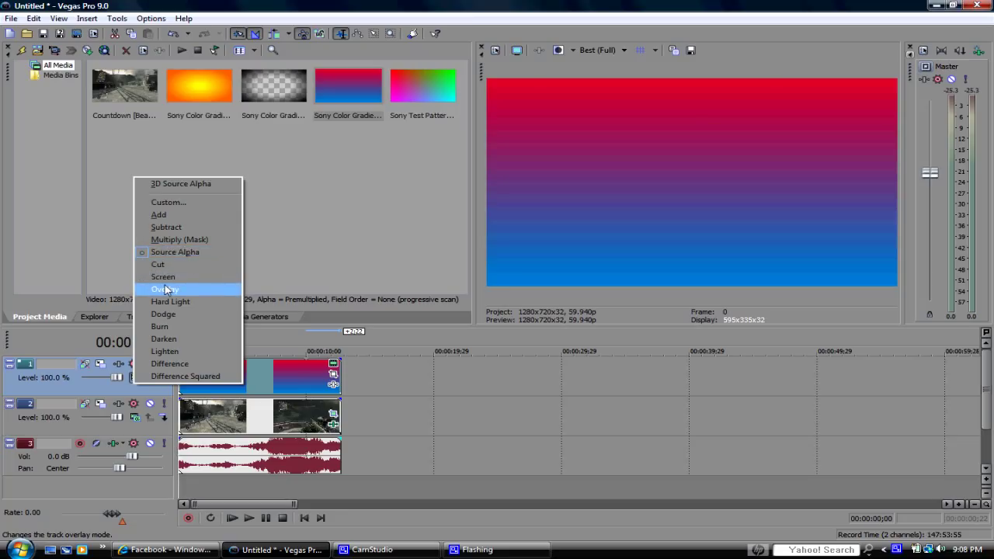
click(165, 289)
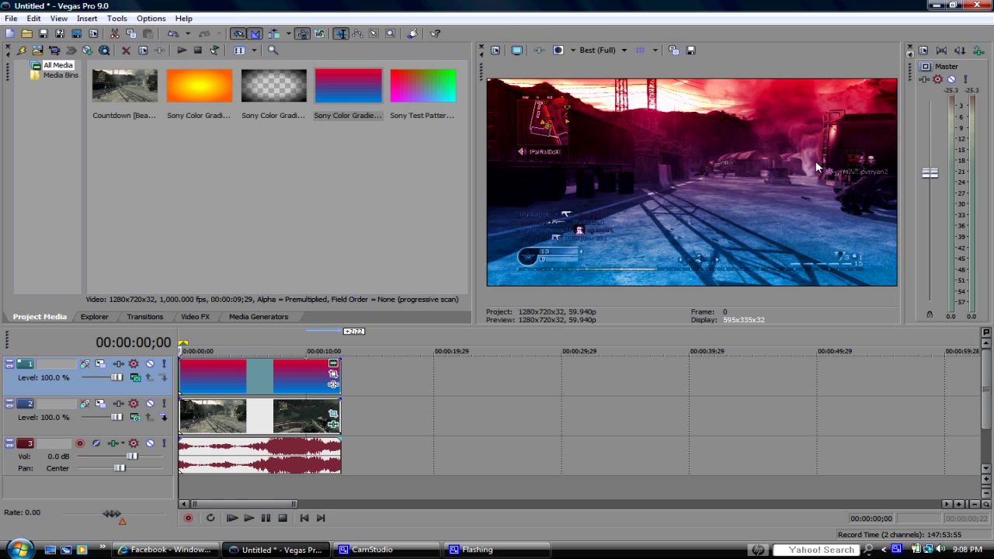
mouse_move(846, 151)
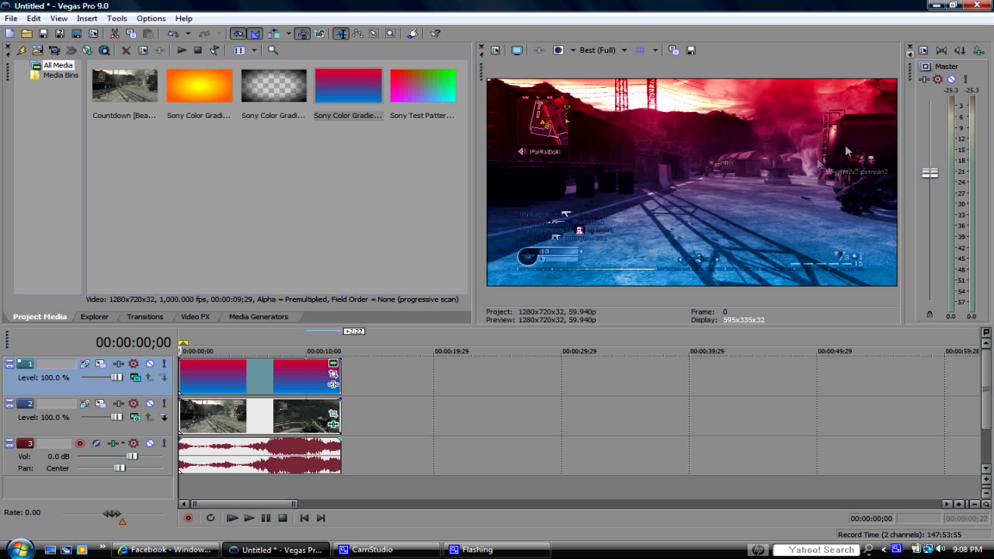
mouse_move(708, 139)
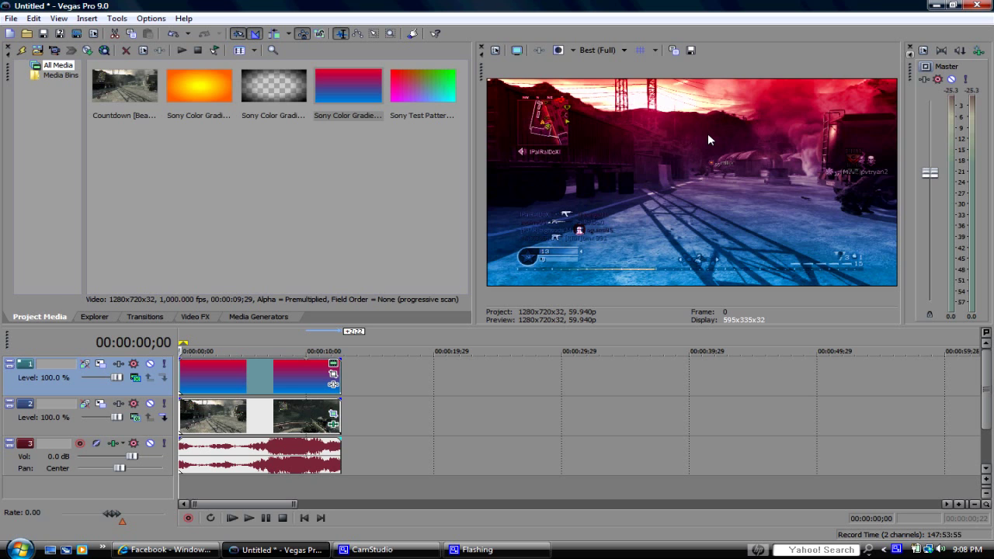
mouse_move(652, 138)
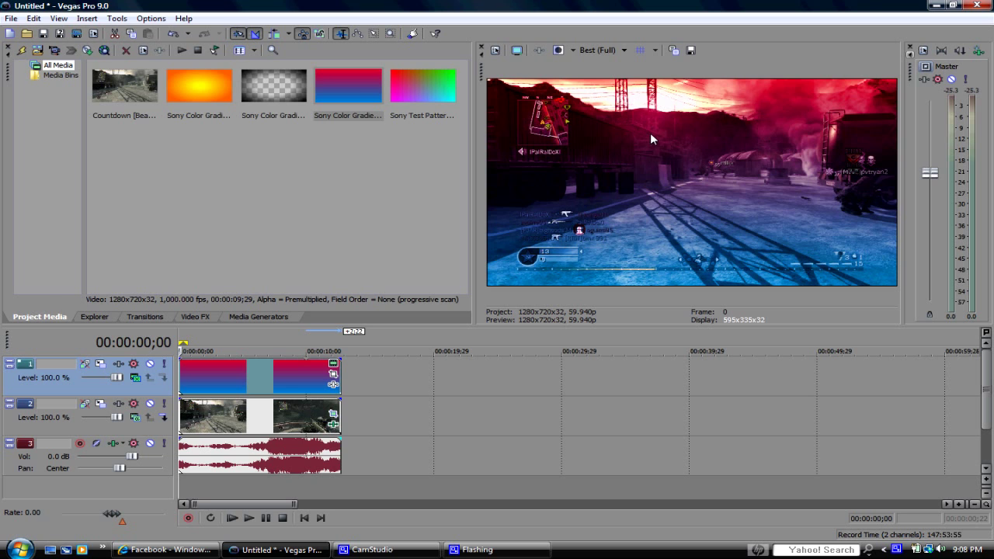
mouse_move(780, 179)
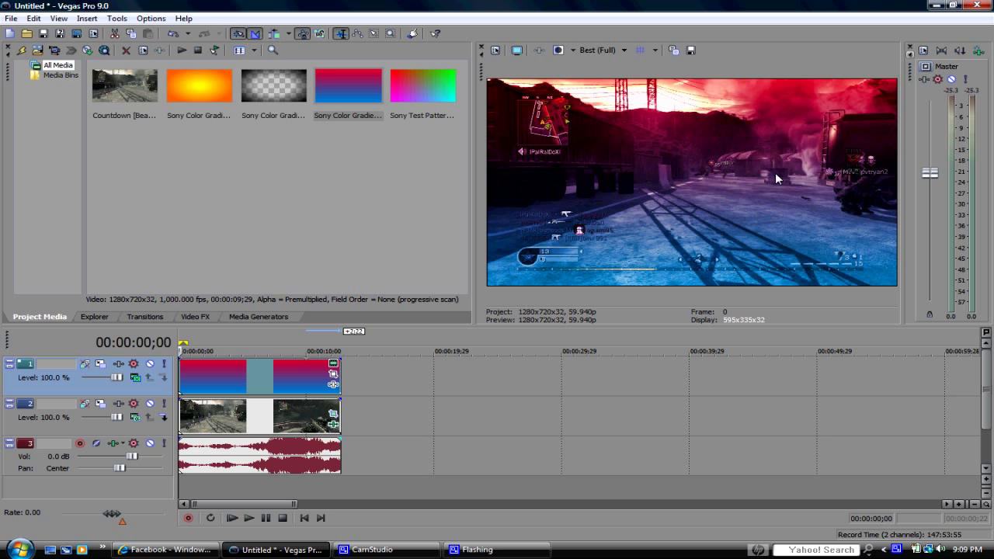
mouse_move(664, 214)
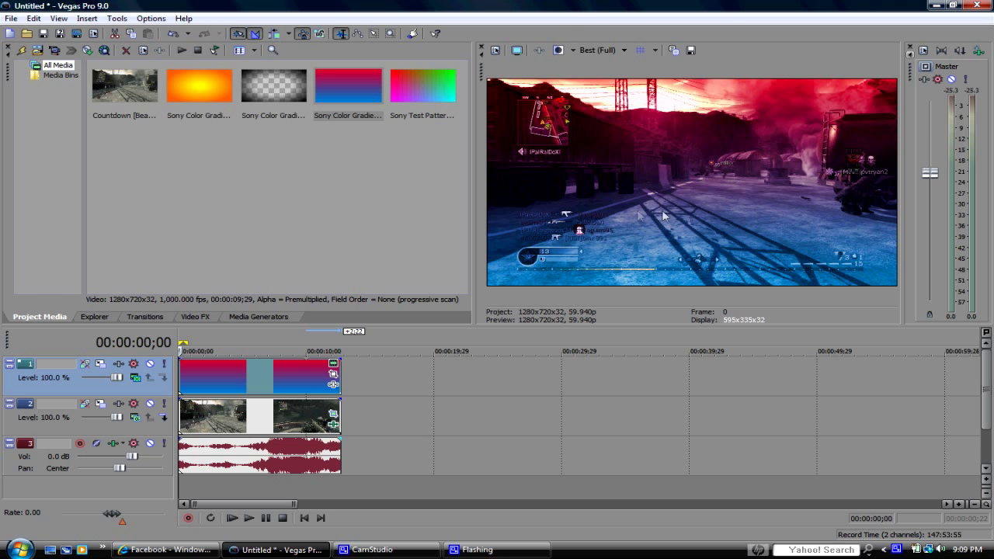
mouse_move(758, 99)
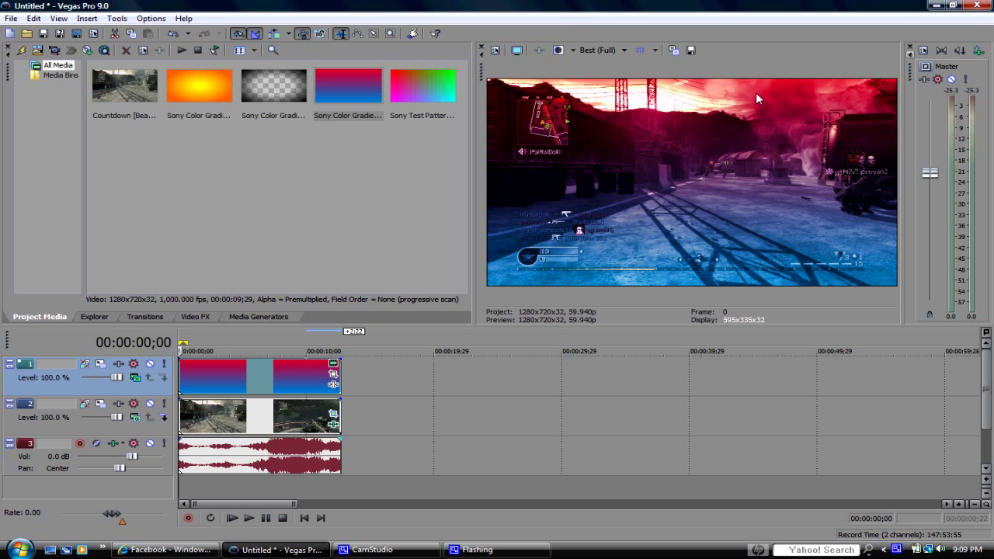
mouse_move(695, 236)
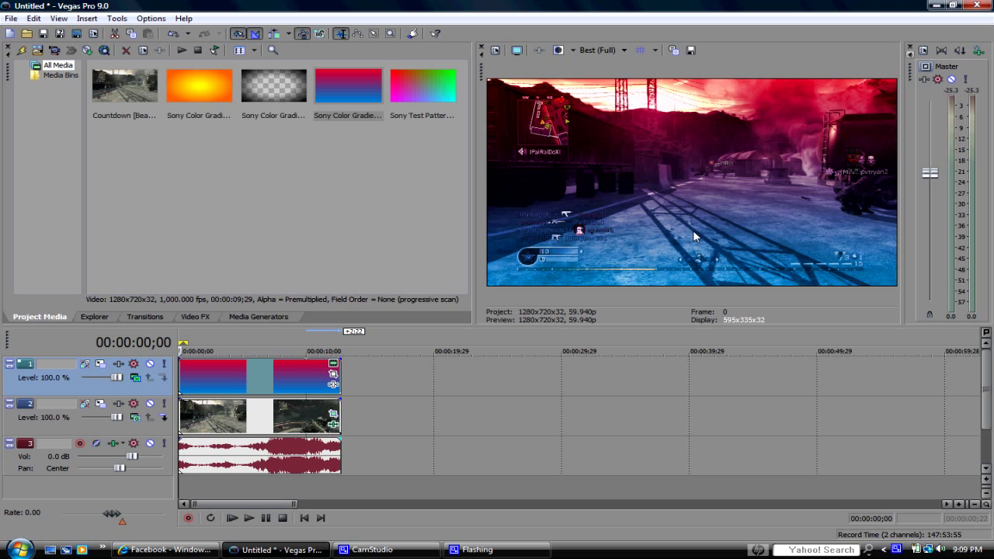
mouse_move(186, 377)
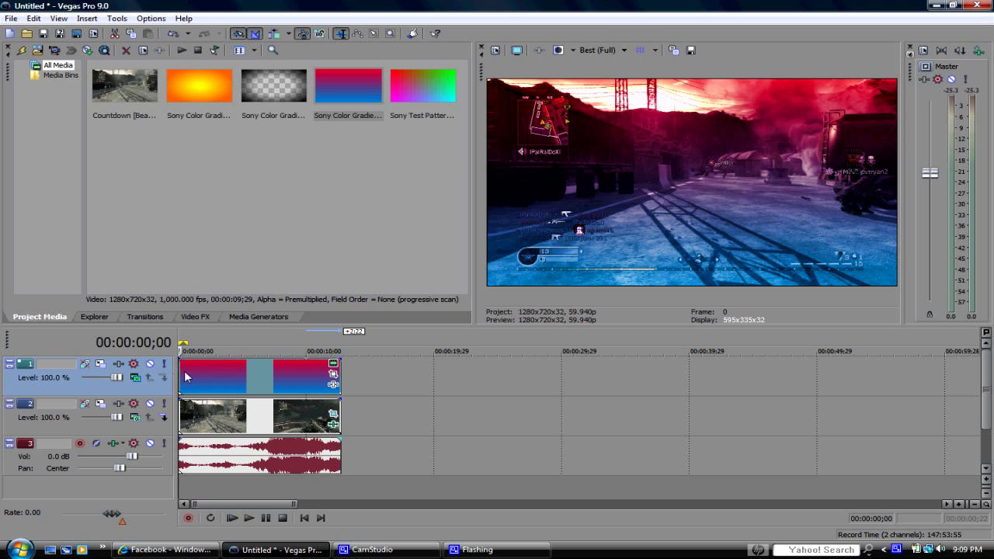
mouse_move(329, 462)
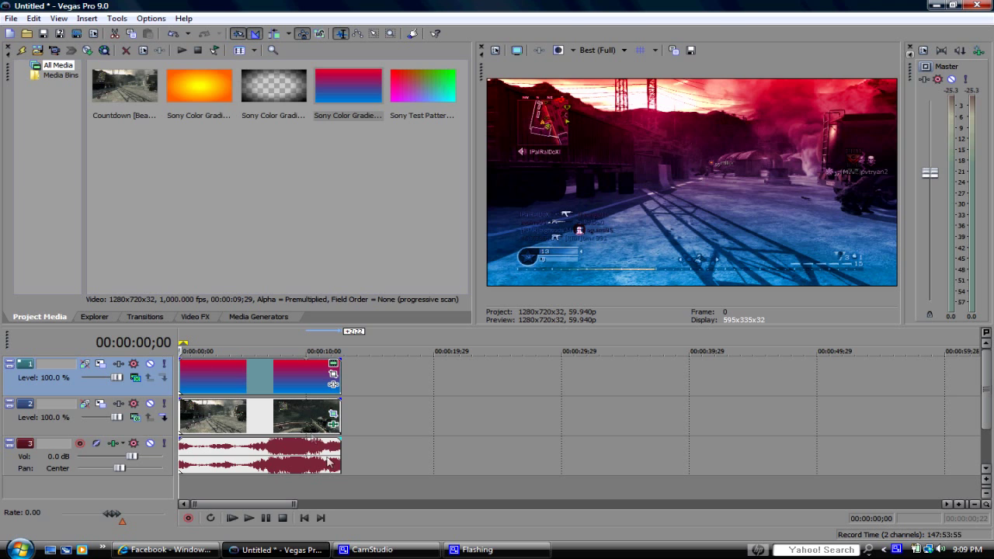
mouse_move(332, 425)
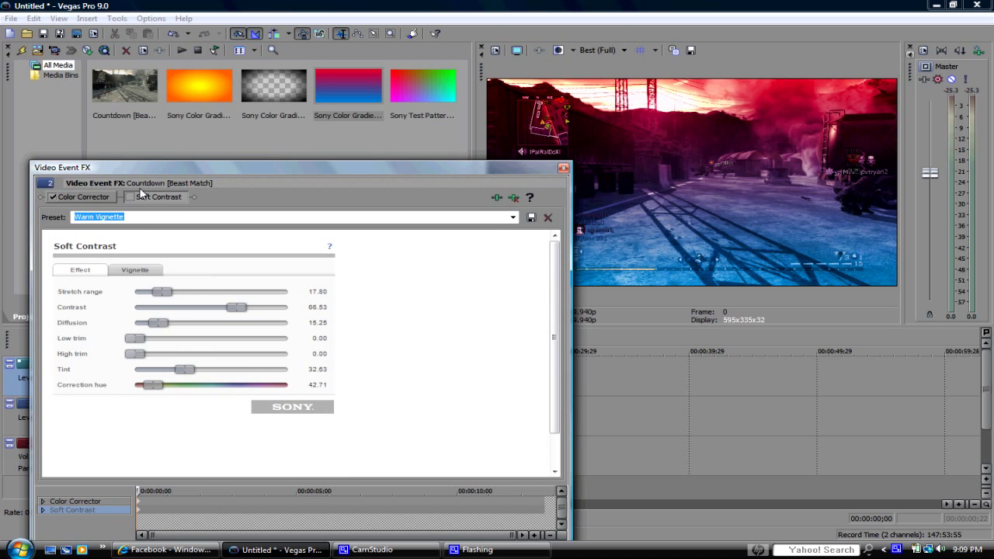
mouse_move(24, 243)
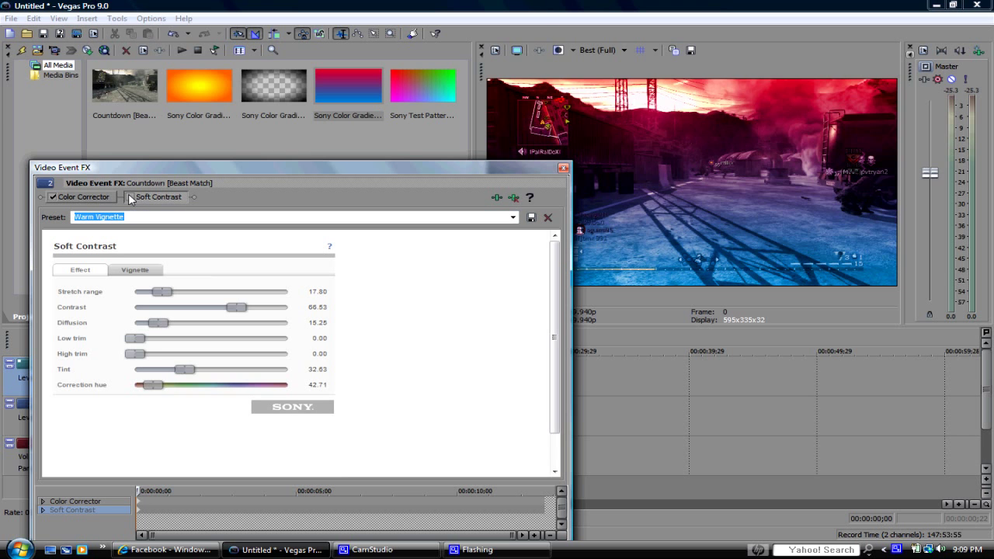
Enable Soft Contrast with its Warm Vignette settings on the clip and close the effects window.
click(121, 196)
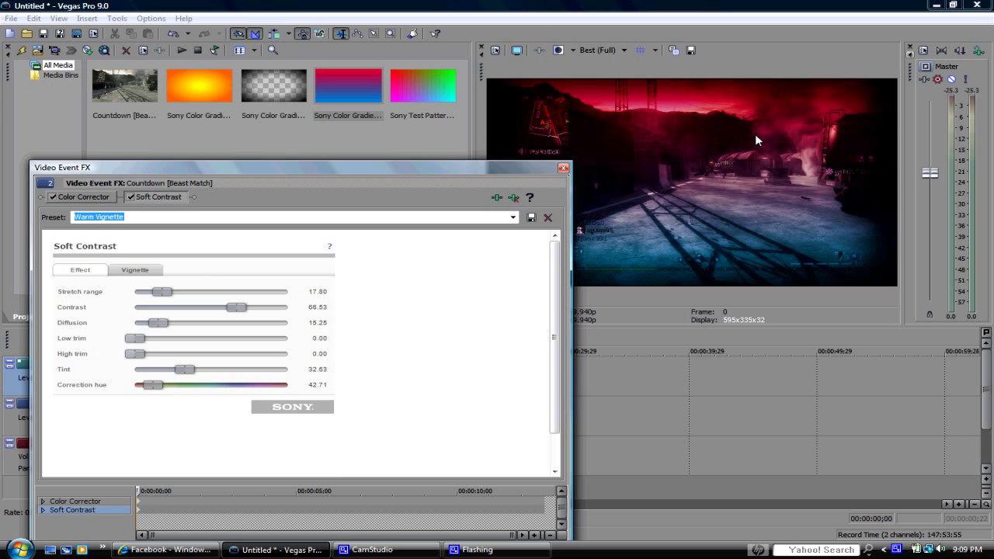
mouse_move(881, 114)
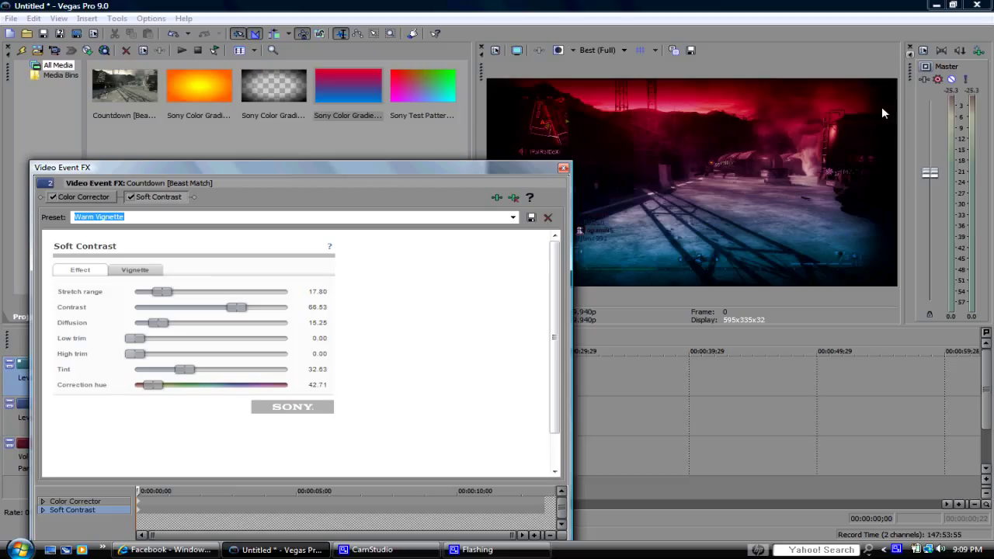
mouse_move(872, 259)
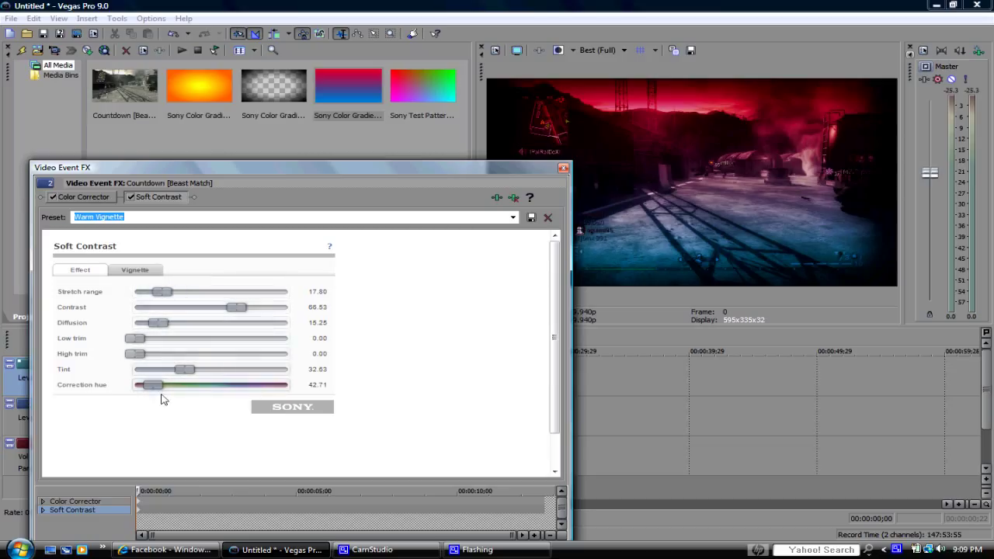
click(134, 270)
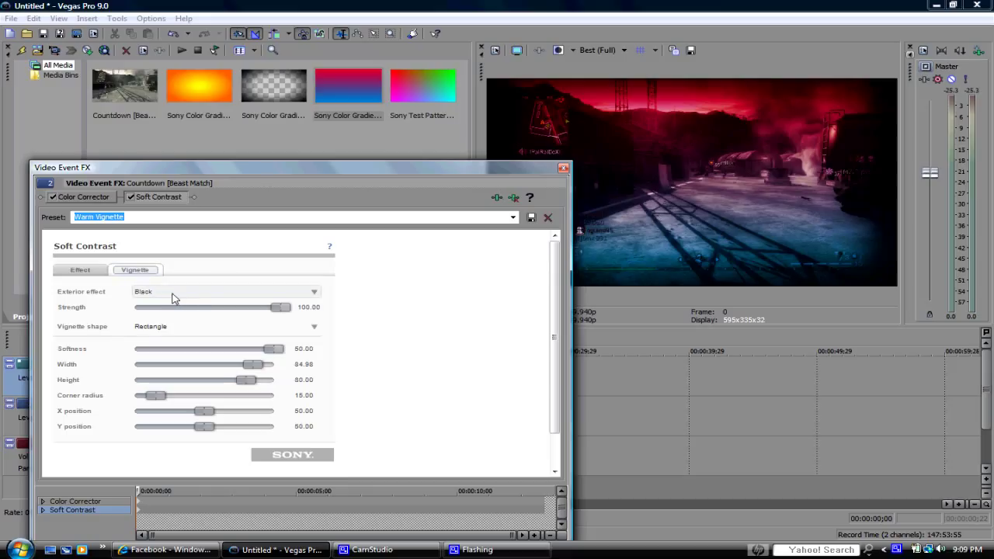
mouse_move(194, 366)
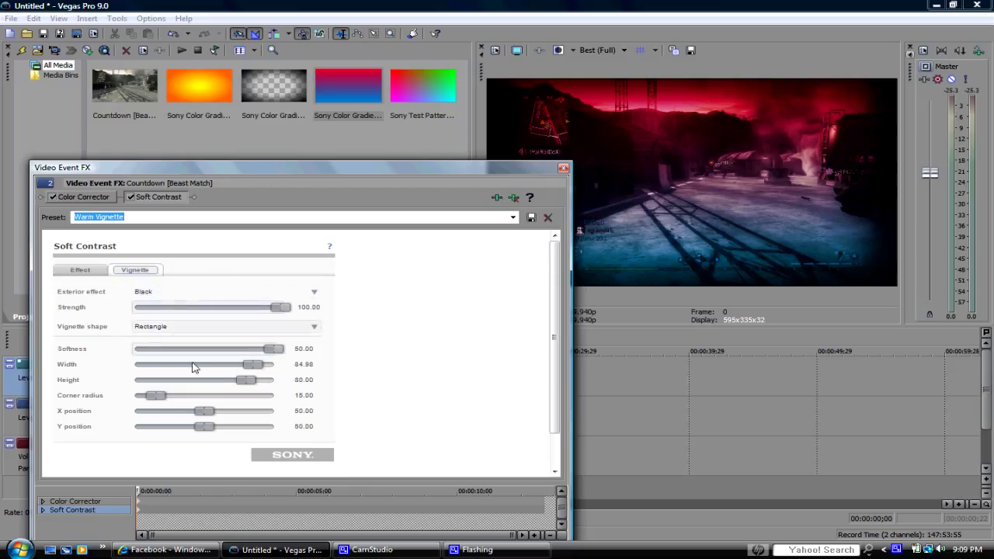
mouse_move(174, 335)
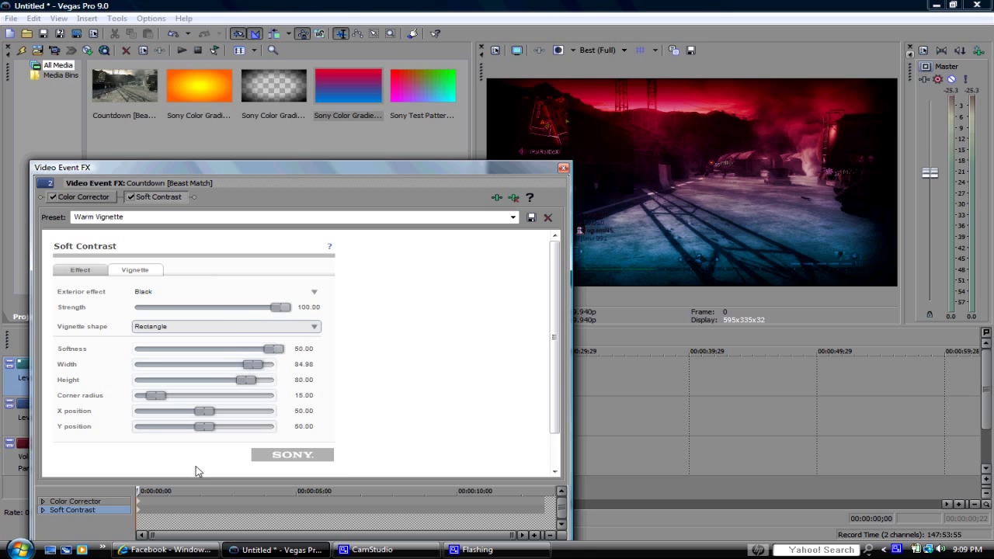
mouse_move(565, 168)
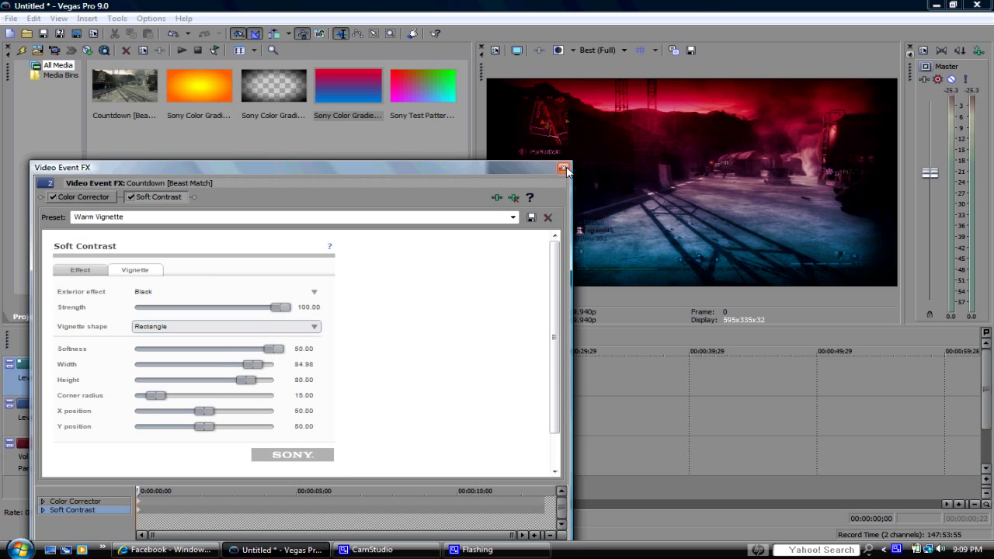
click(565, 167)
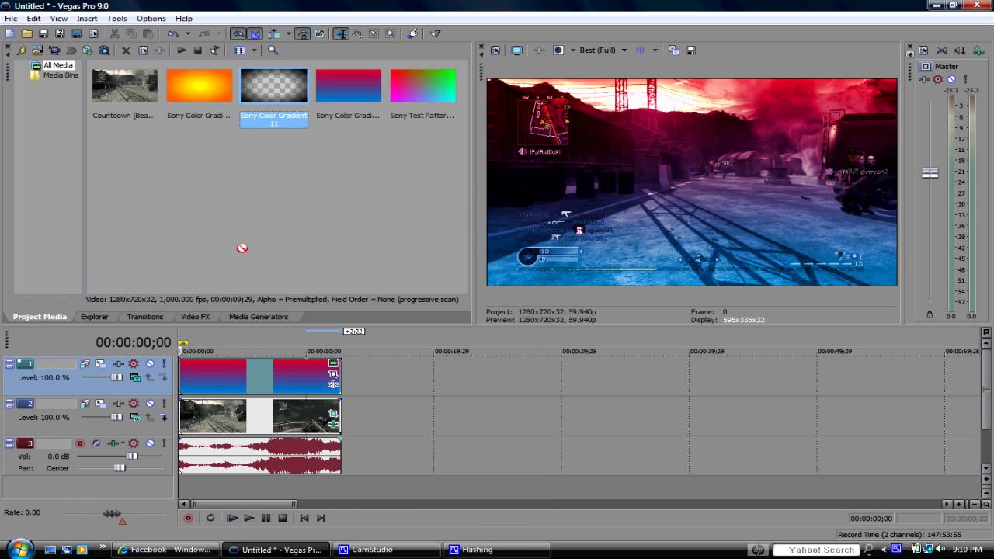
Add the Elliptical Transparent to Black gradient on a new top track and close its settings.
double_click(274, 85)
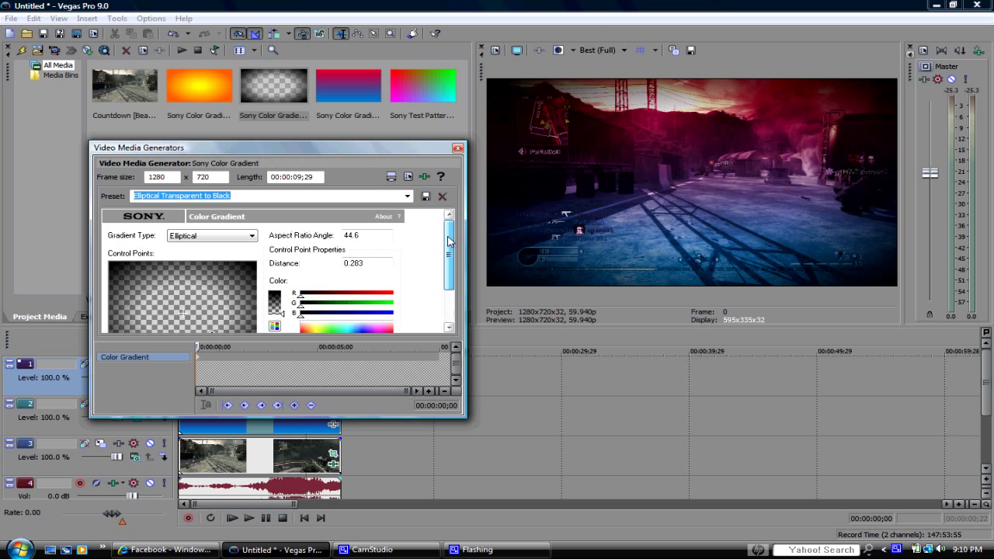
click(456, 147)
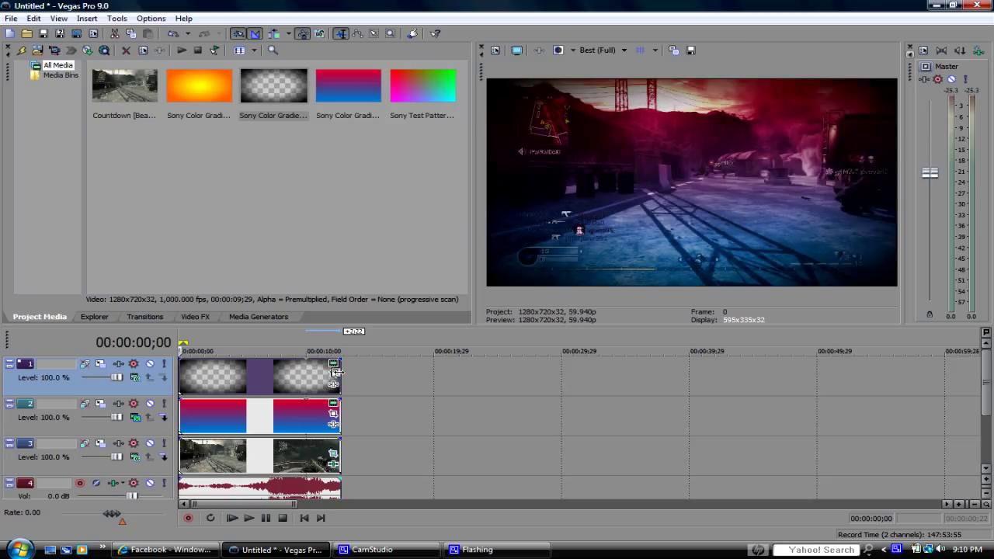
mouse_move(711, 90)
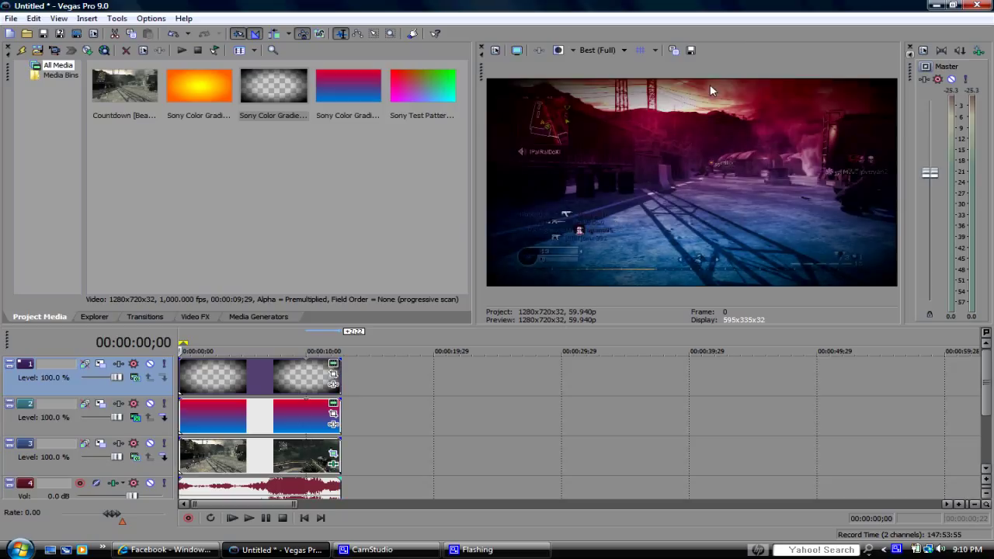
mouse_move(516, 81)
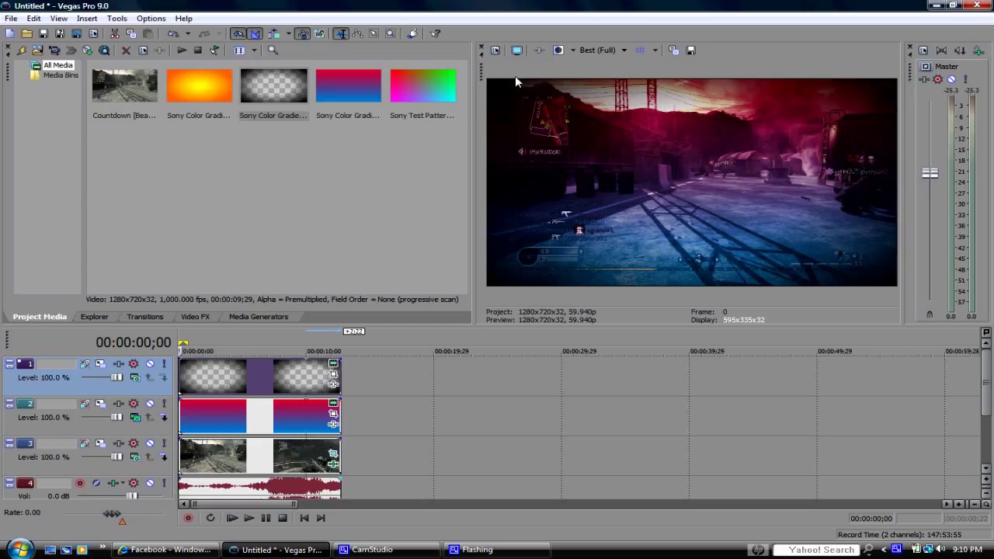
mouse_move(683, 90)
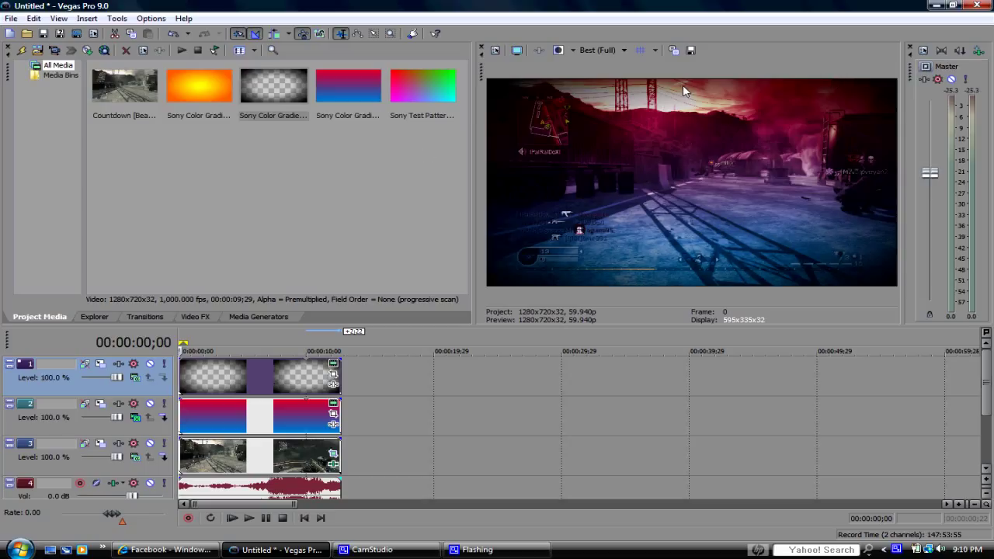
mouse_move(309, 379)
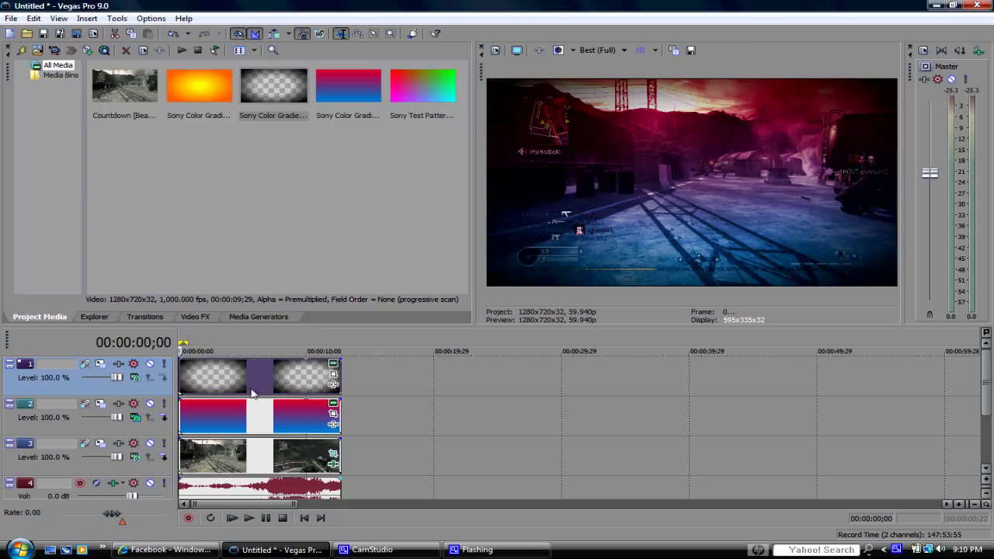
Move the blue-red gradient later and add the Sony Test Pattern media to track 2.
drag(261, 417, 454, 416)
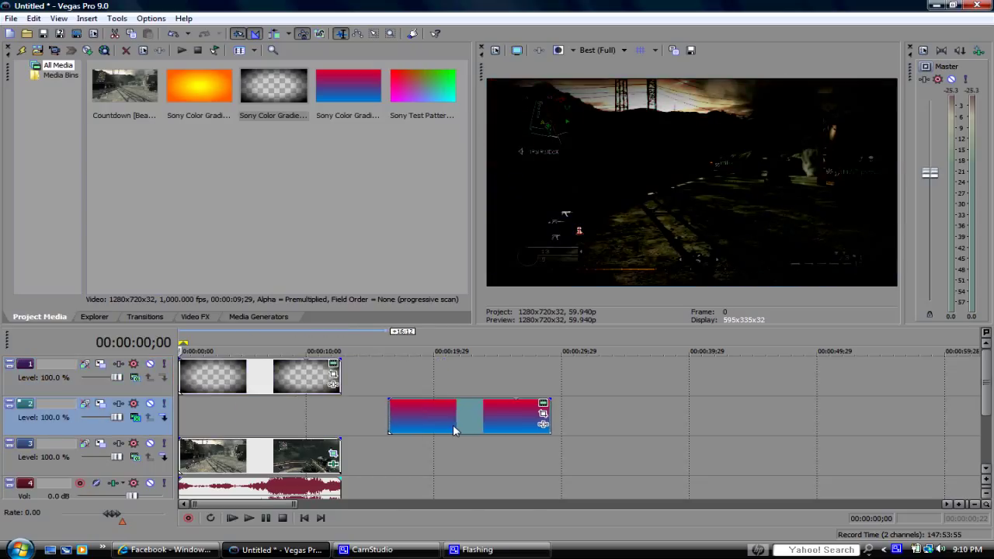
click(422, 85)
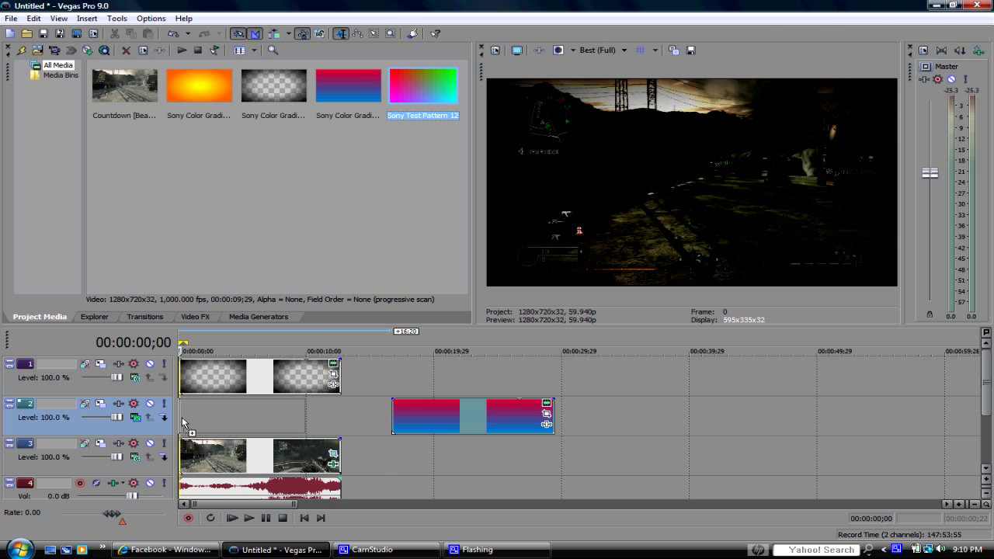
double_click(422, 85)
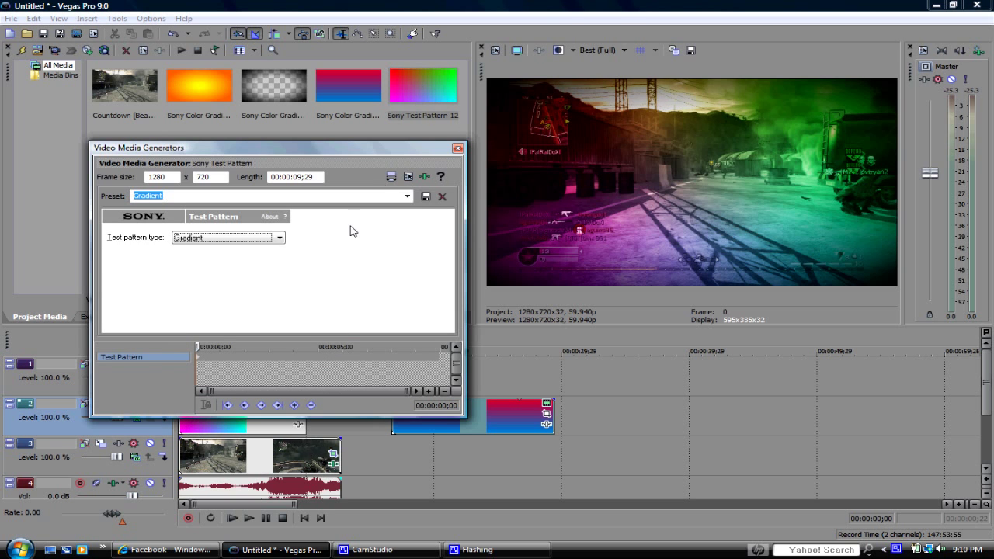
Try the Color Bars (NTSC) pattern, set the type back to Gradient, and close the settings.
click(280, 238)
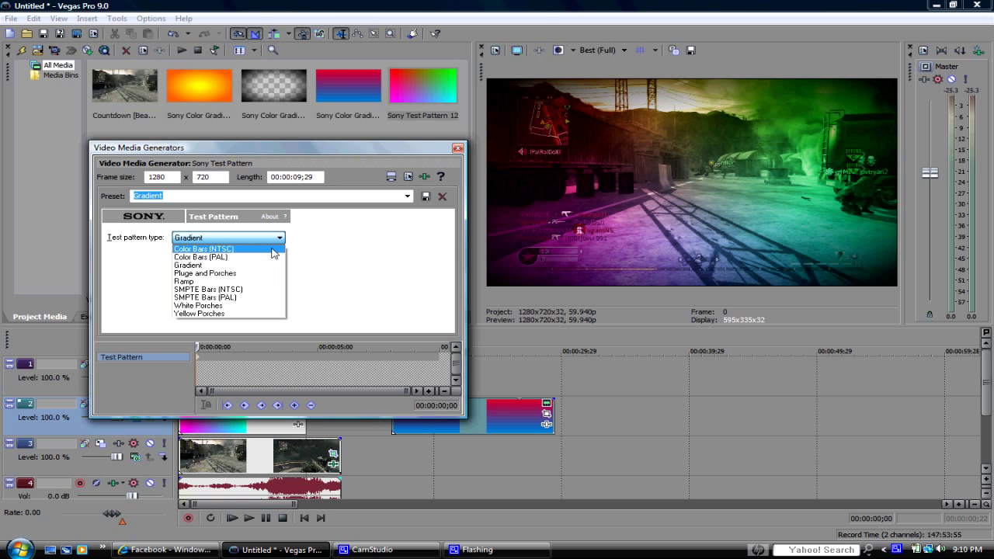
click(203, 249)
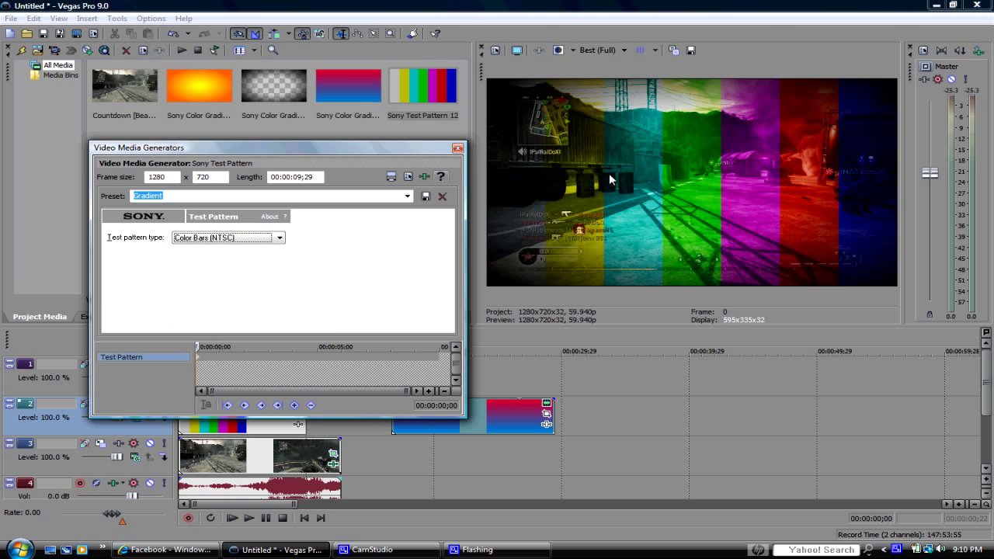
click(278, 236)
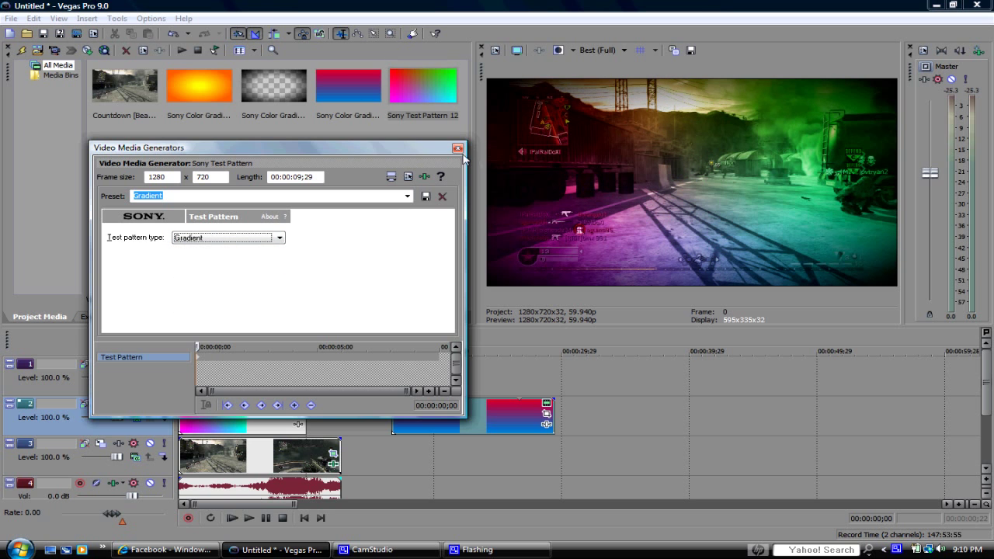
click(458, 149)
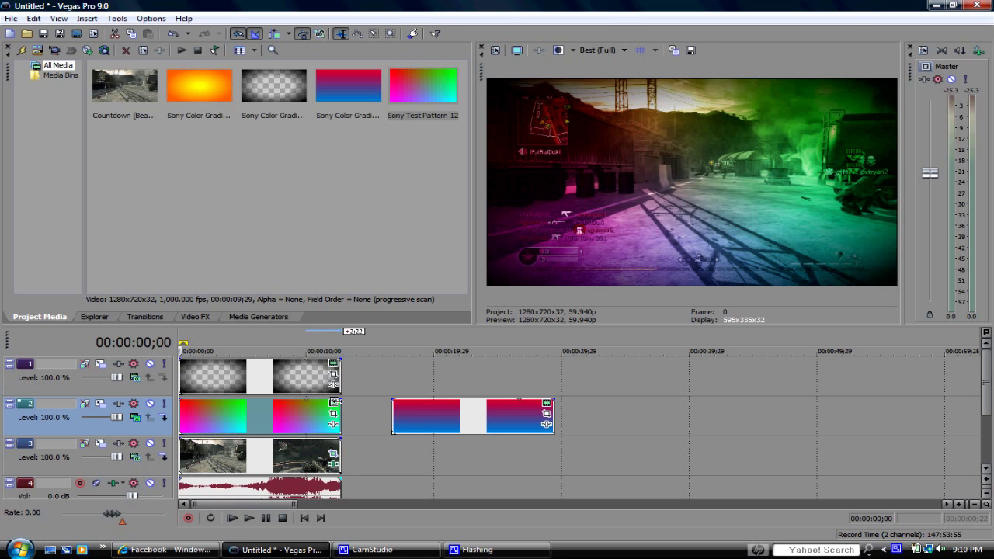
click(258, 316)
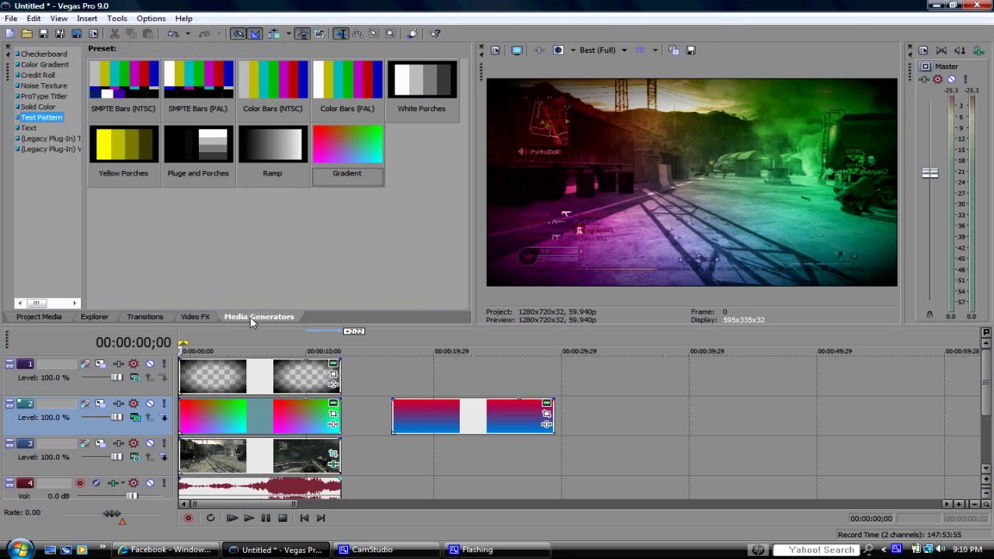
mouse_move(354, 104)
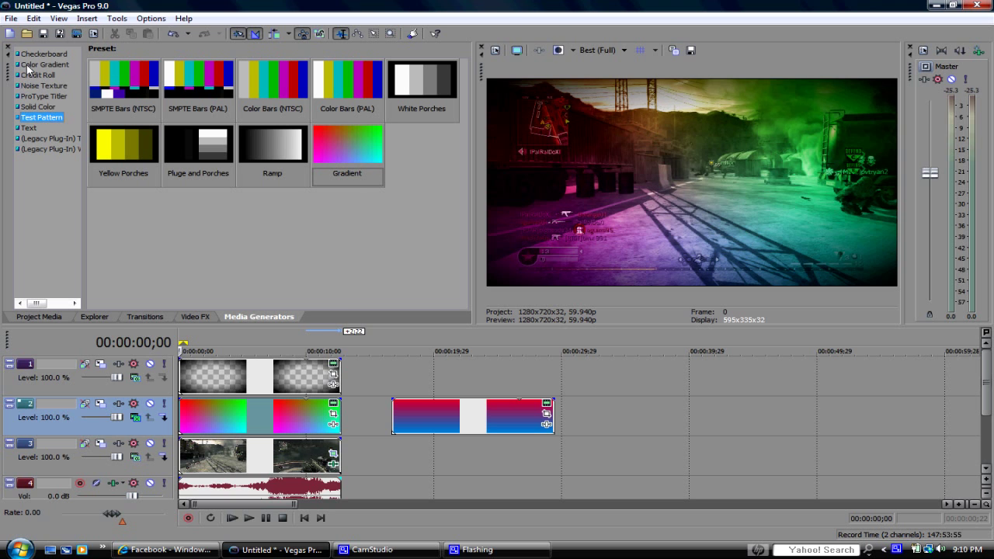
click(43, 66)
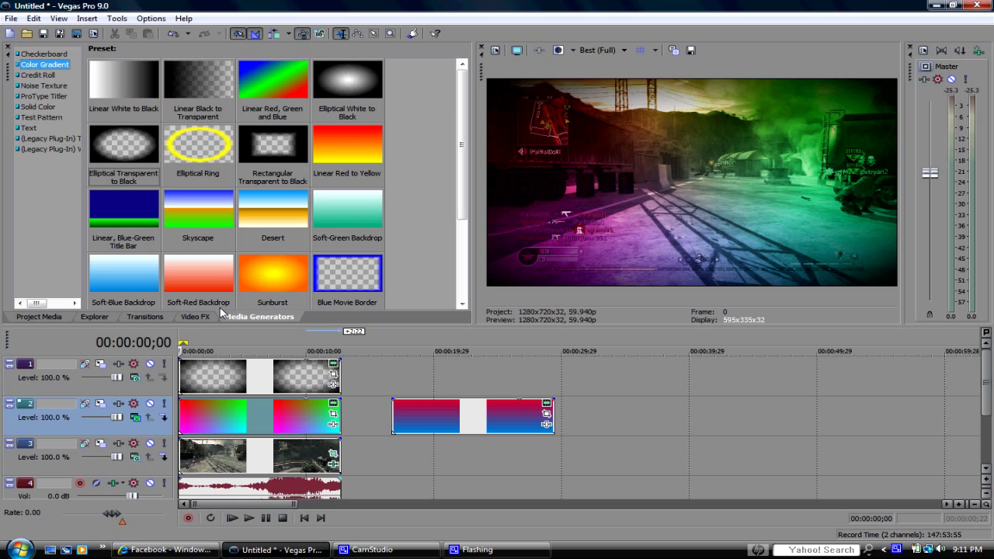
click(39, 317)
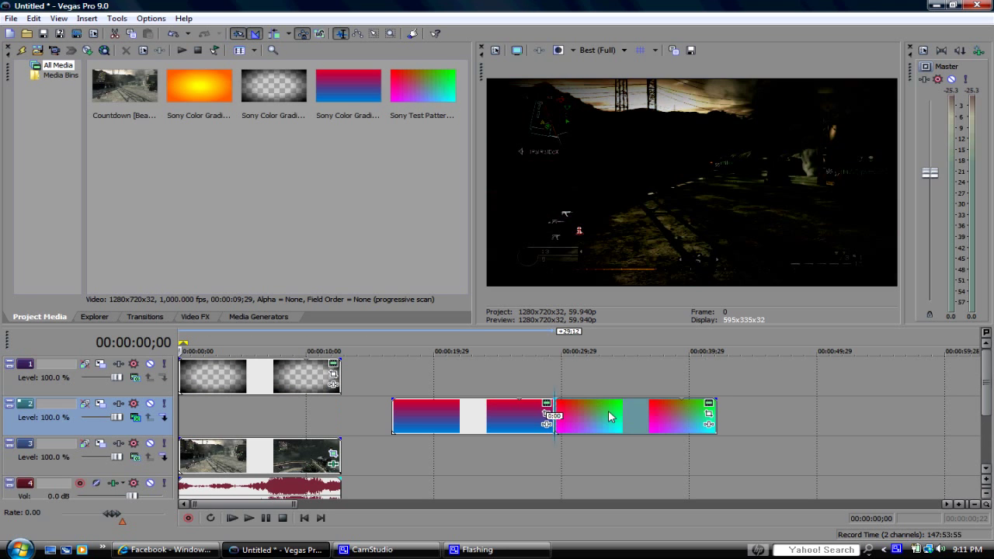
Add the orange sunburst Sony Color Gradient to the start of track 2.
click(199, 86)
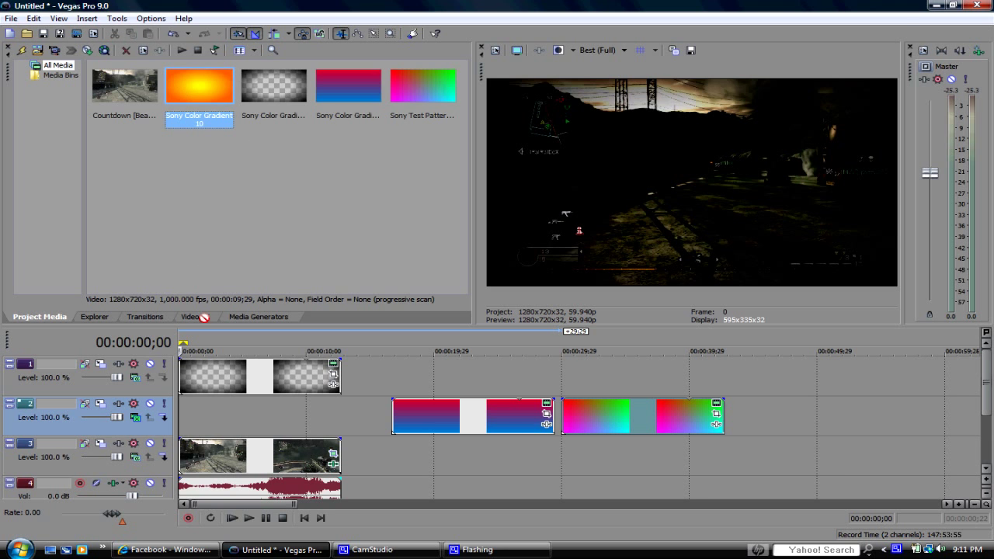
double_click(199, 85)
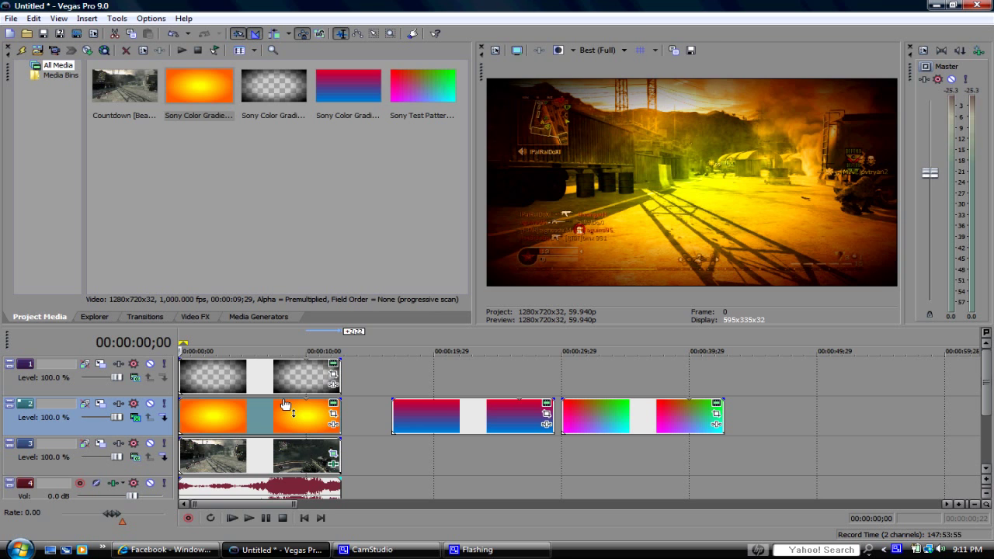
mouse_move(283, 404)
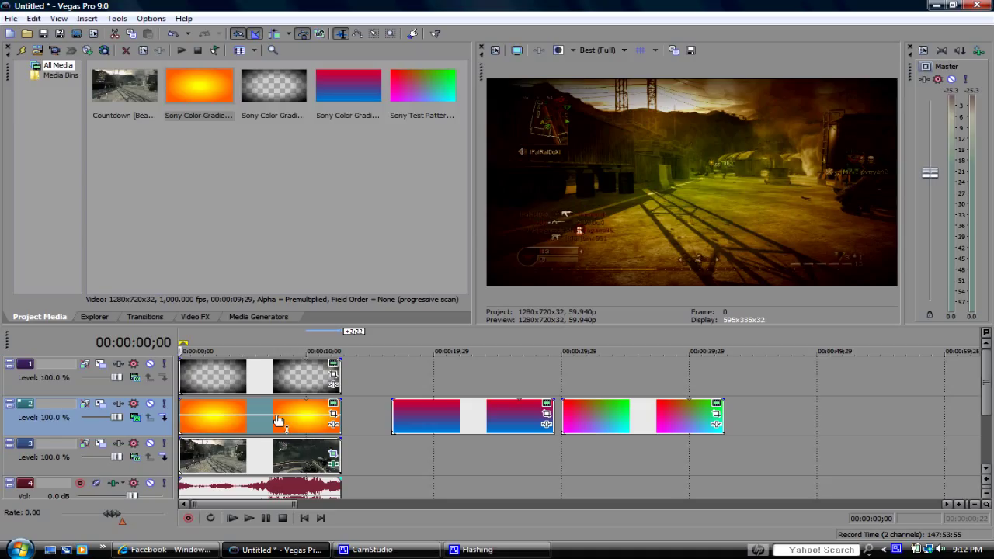
mouse_move(313, 215)
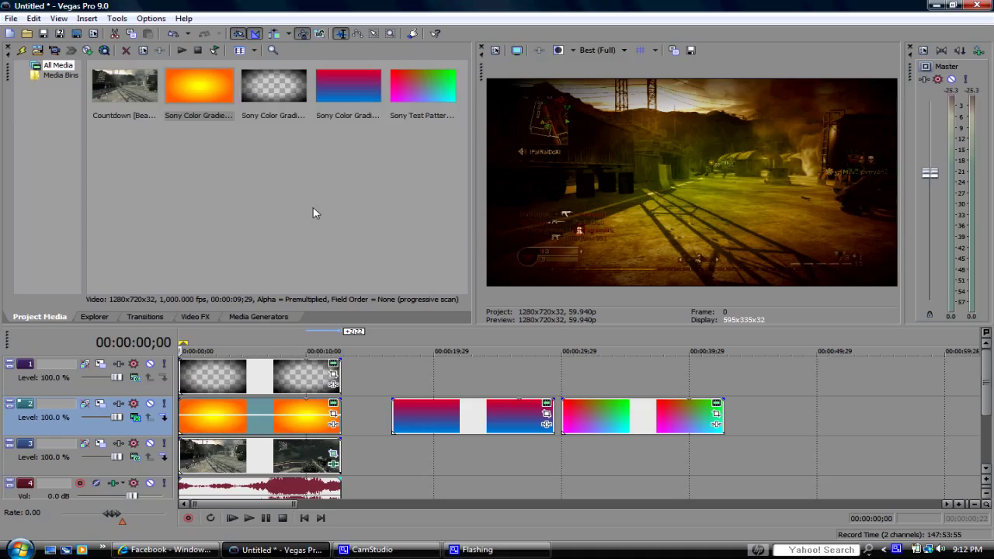